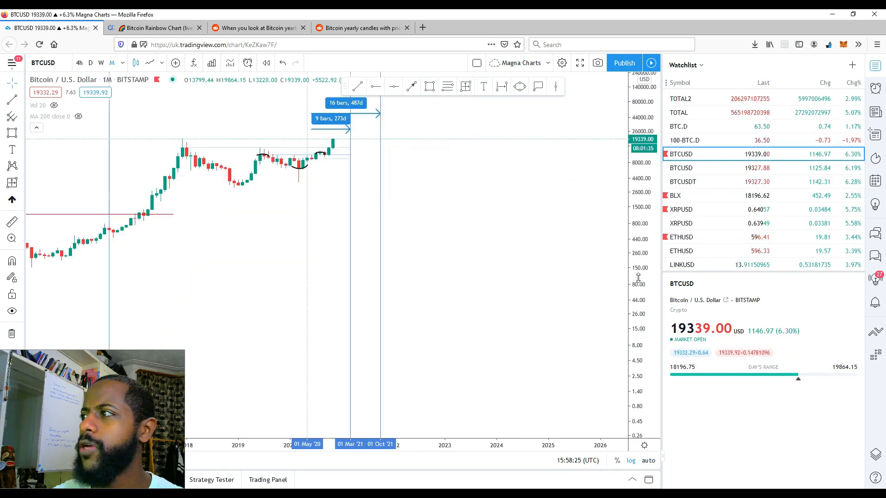
Change the BTCUSD interval from 1M to 1D to review recent daily candles
left_click(90, 63)
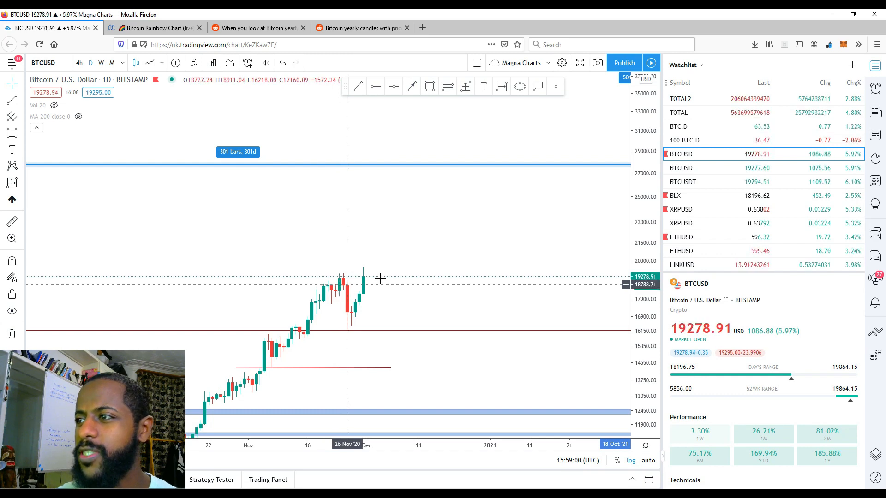
mouse_move(387, 269)
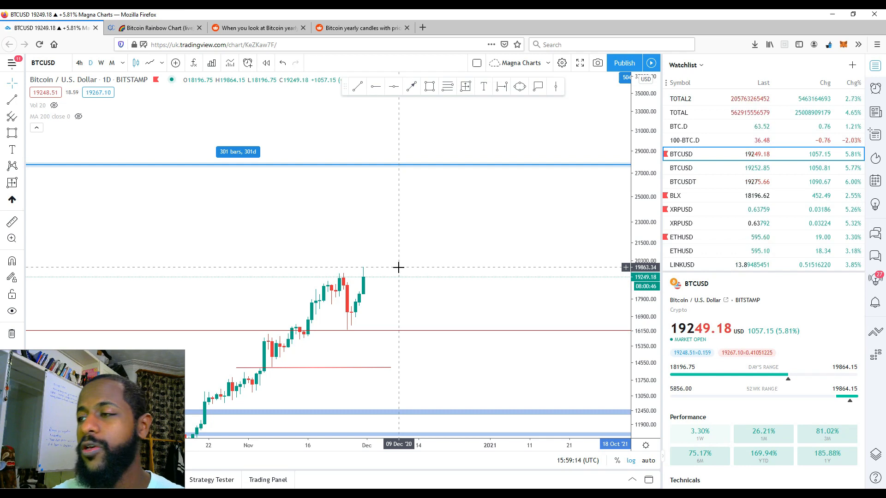
mouse_move(377, 276)
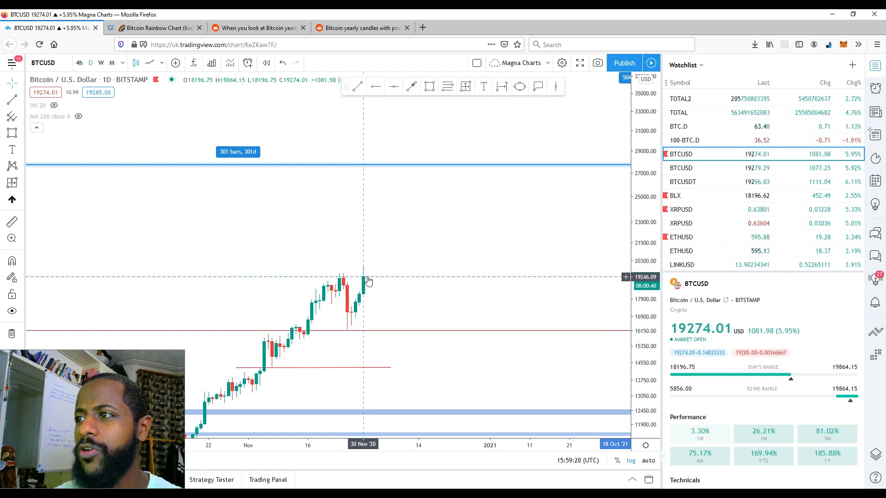
mouse_move(393, 266)
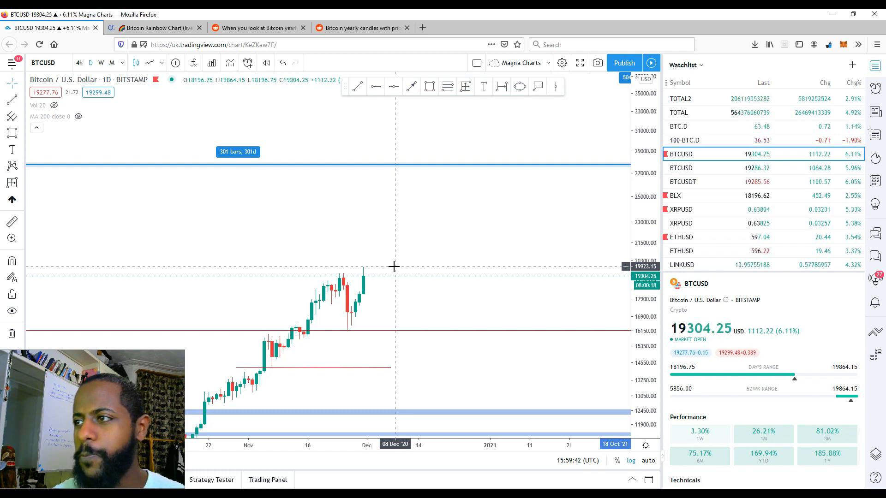
mouse_move(351, 282)
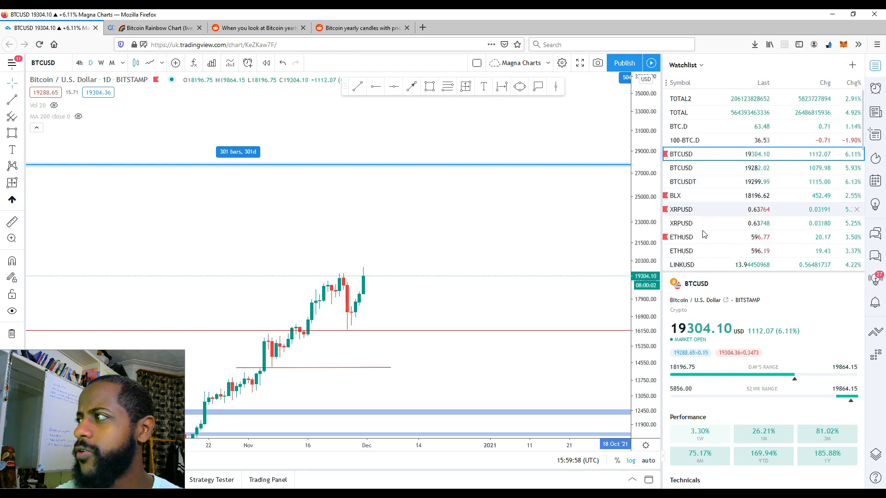
mouse_move(703, 237)
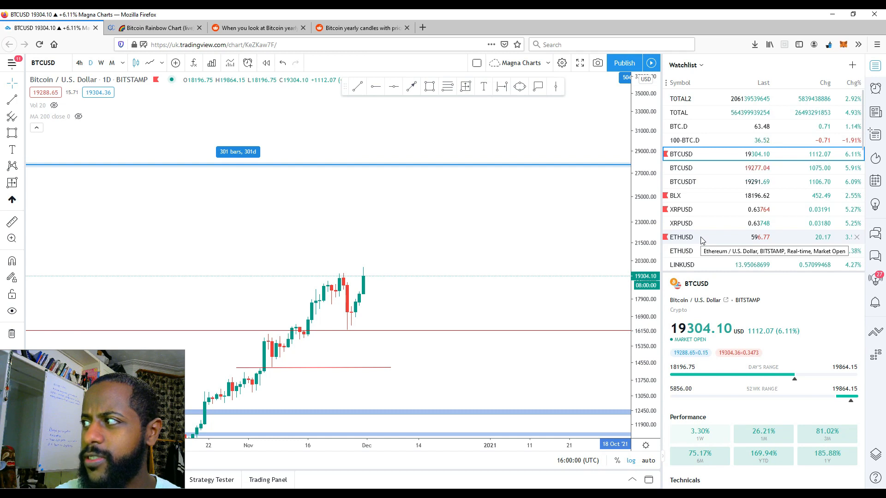
Load the ETHUSD daily chart from the watchlist for review
left_click(681, 237)
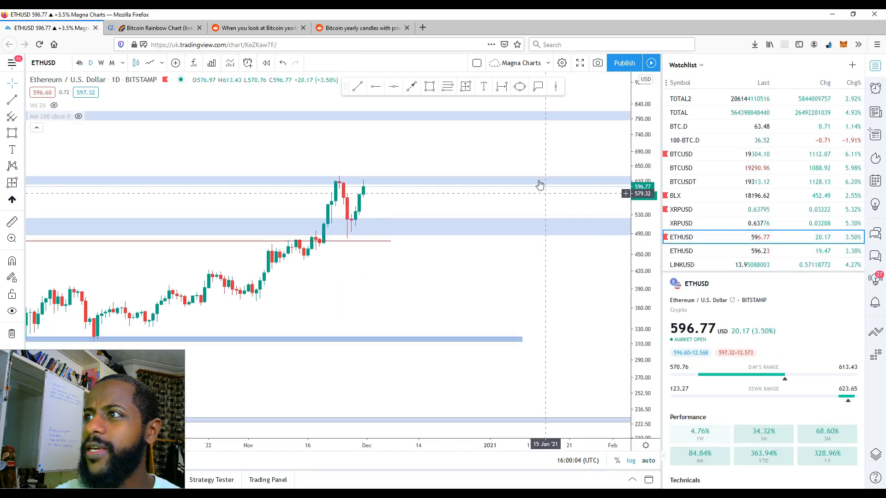
mouse_move(396, 190)
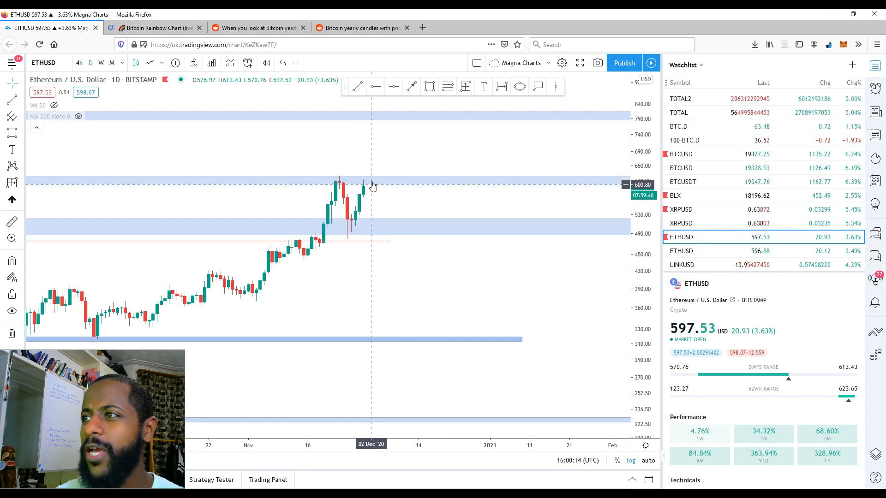
mouse_move(362, 183)
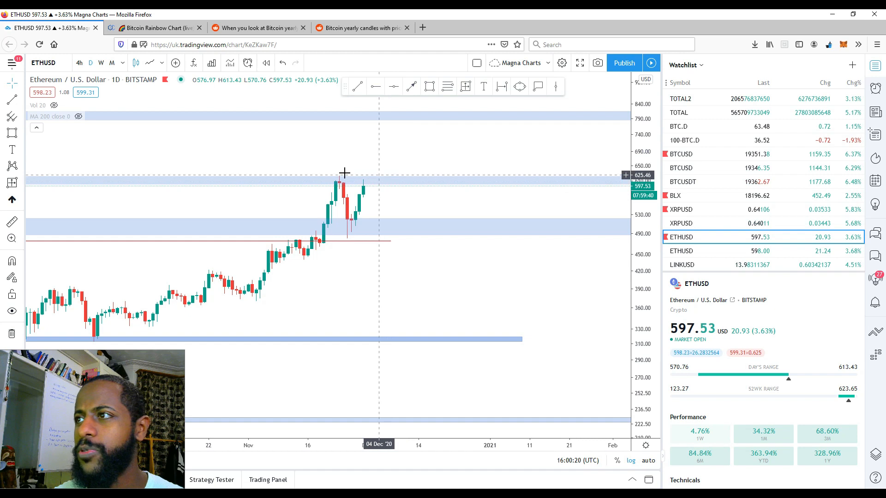
mouse_move(375, 186)
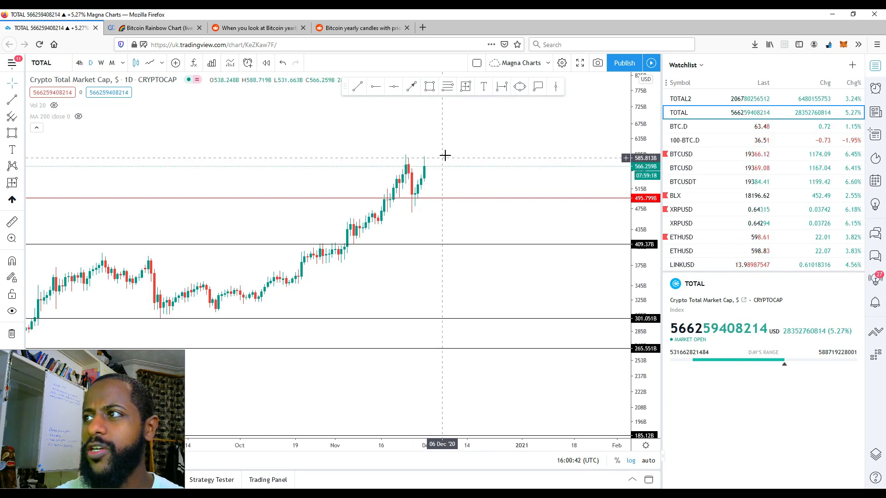
mouse_move(409, 165)
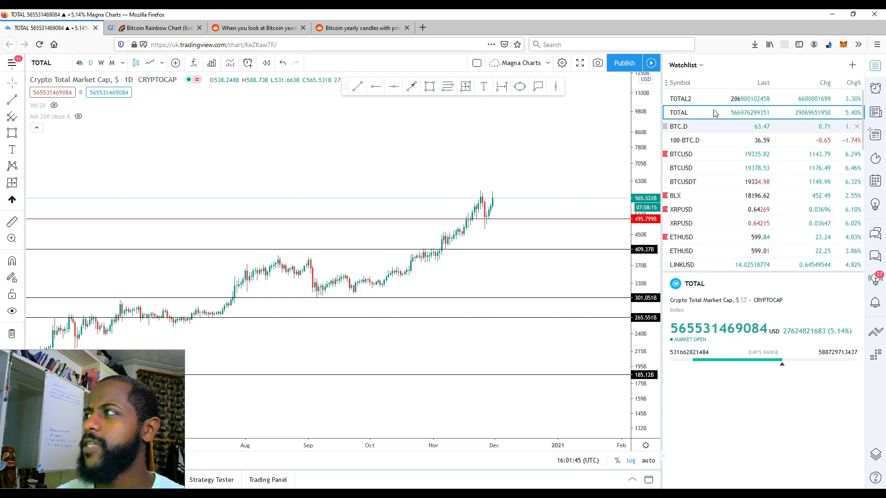
Load the BLX index from the watchlist and set its interval to 1M
left_click(675, 196)
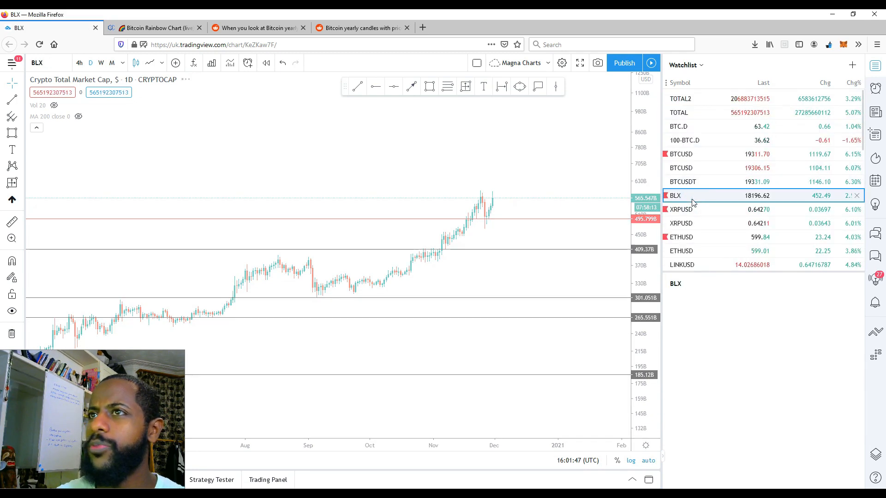
left_click(674, 195)
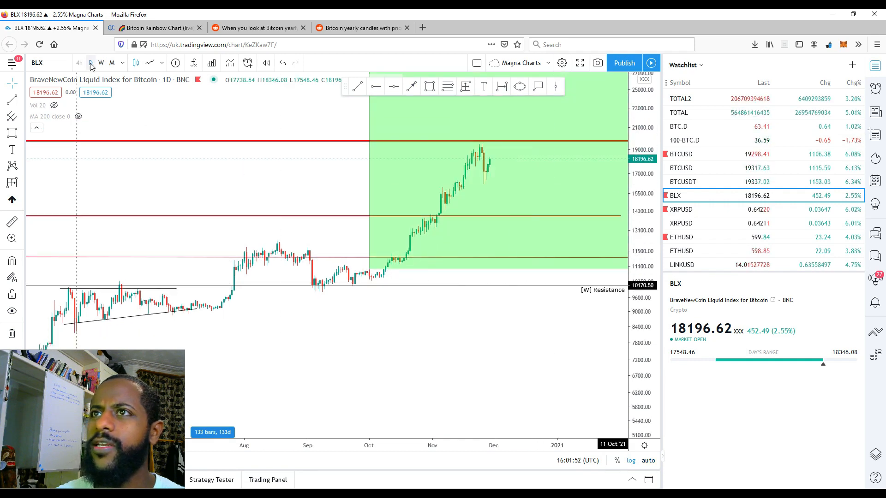
left_click(111, 63)
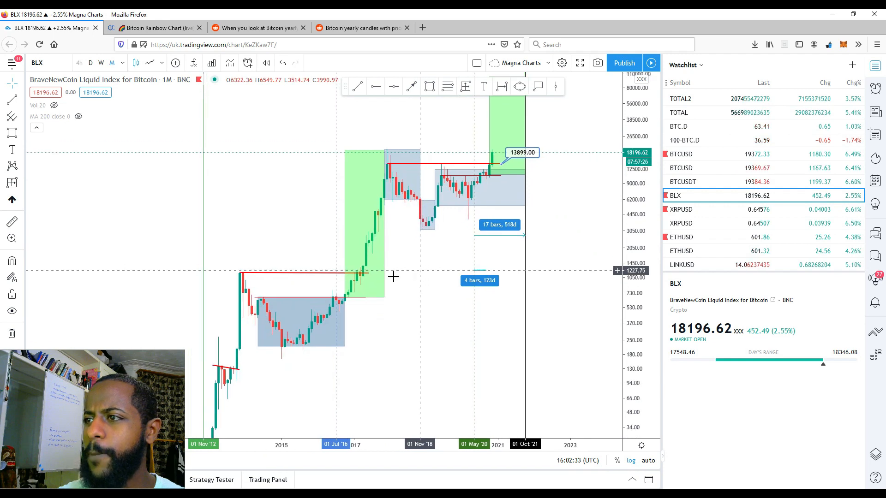
Shift the BLX monthly chart toward later dates and select the 2016 green timing box
left_click_drag(393, 277, 253, 277)
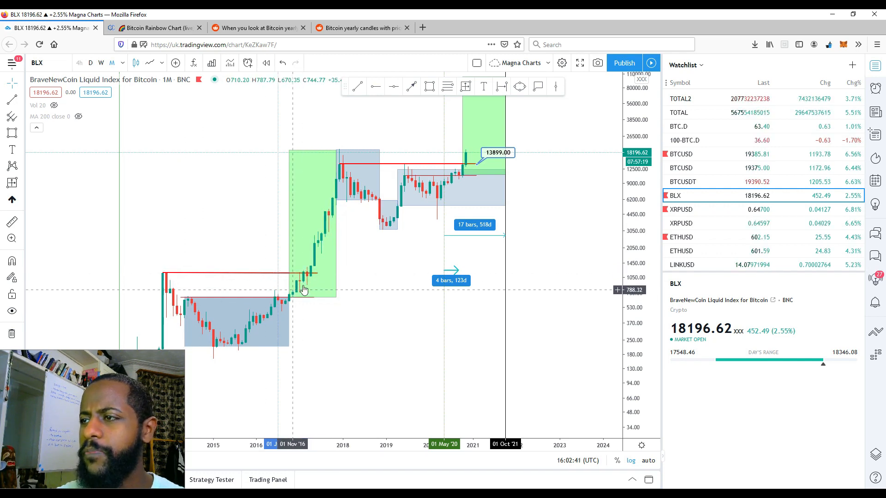
left_click_drag(303, 290, 311, 276)
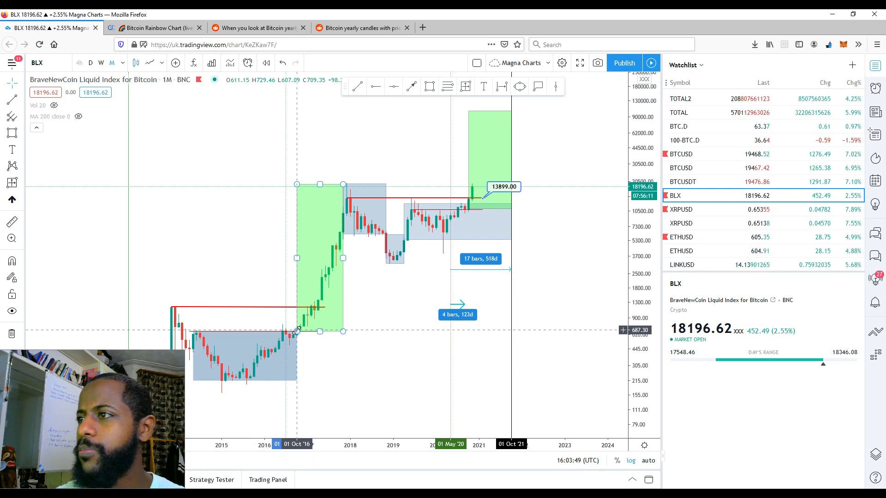
mouse_move(458, 224)
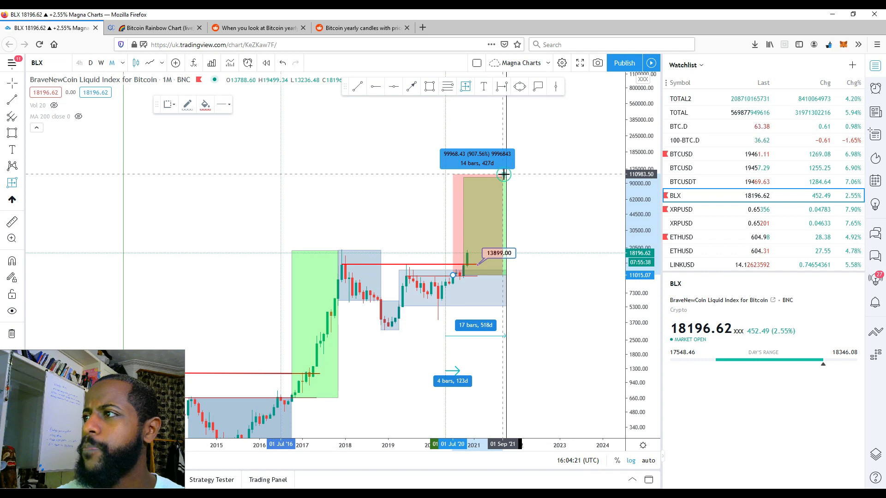
Stretch the latest BLX target box upward to roughly 100,000
left_click_drag(503, 174, 452, 275)
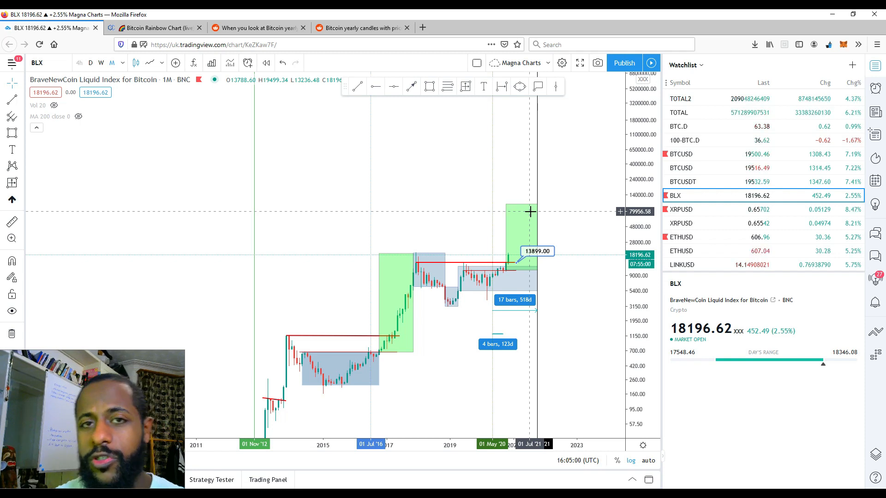
mouse_move(559, 212)
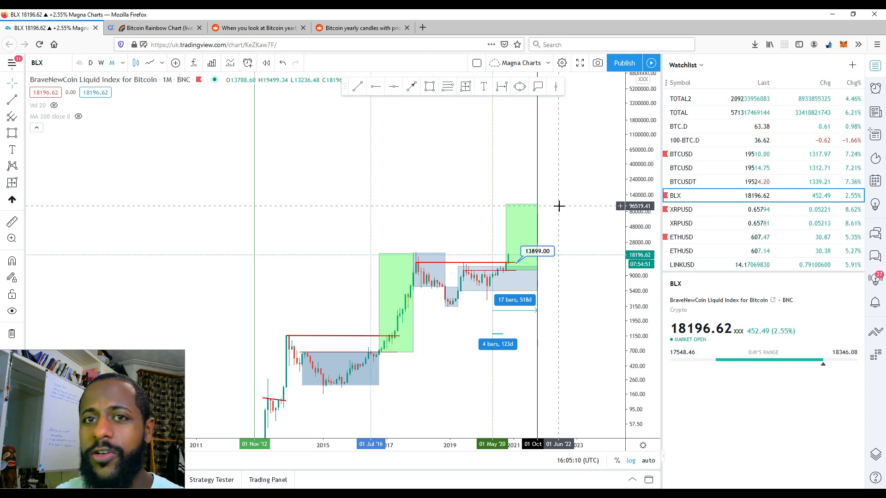
mouse_move(396, 357)
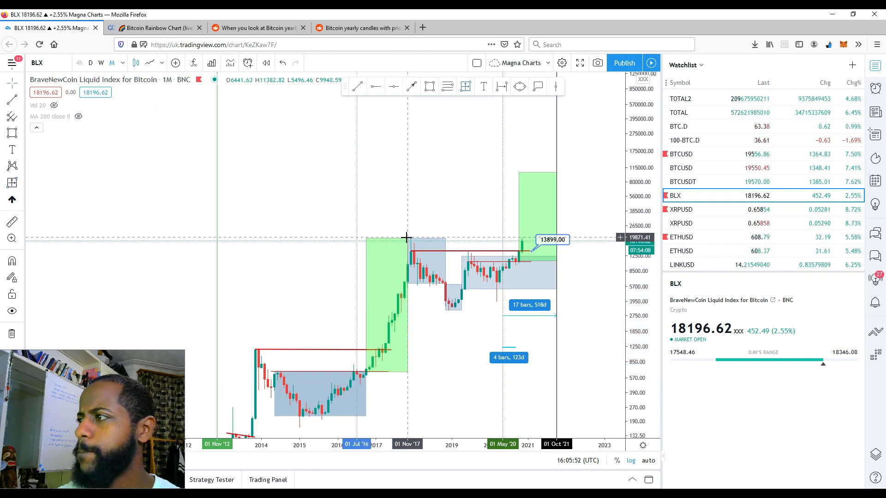
Adjust the chart view toolbar to show the full BLX history on log scale
left_click(465, 86)
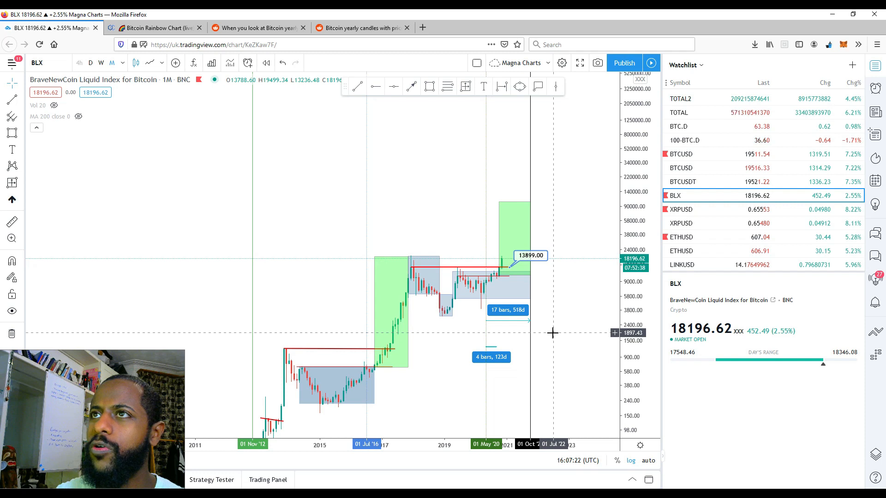
mouse_move(573, 306)
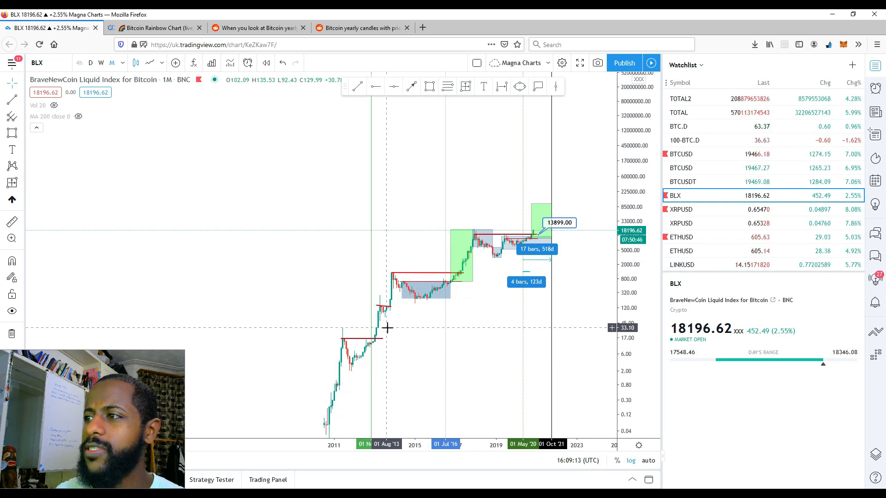
mouse_move(396, 298)
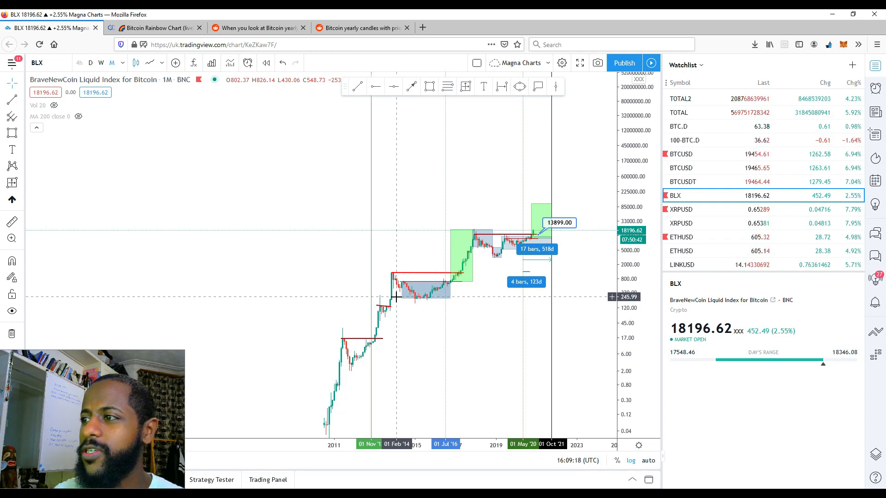
mouse_move(394, 340)
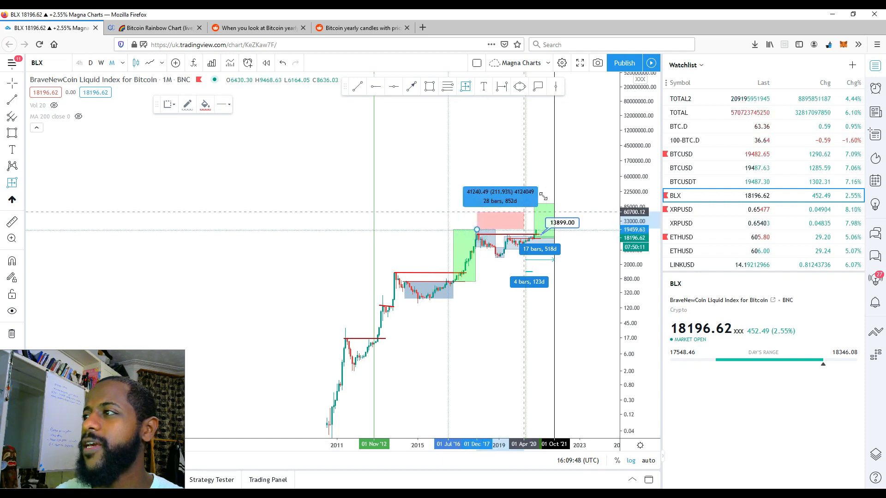
Measure the date range from the December 2017 peak on the BLX monthly chart
left_click_drag(543, 196, 556, 196)
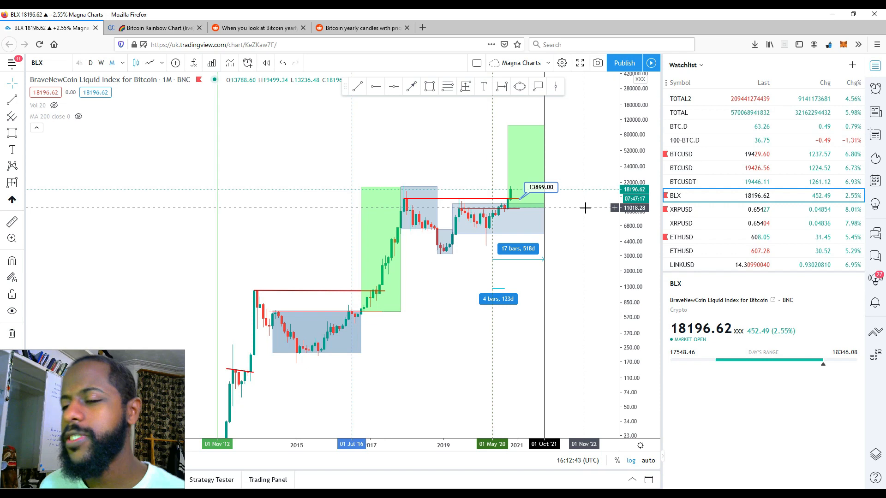
left_click(525, 152)
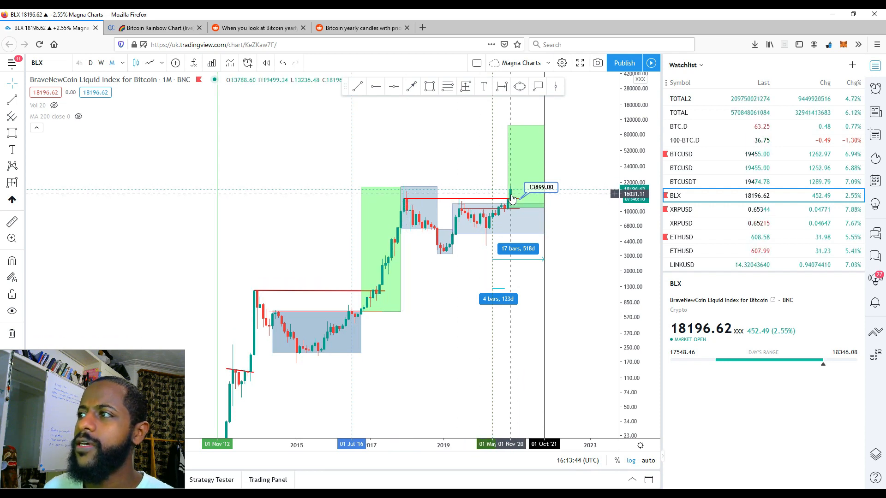
mouse_move(509, 192)
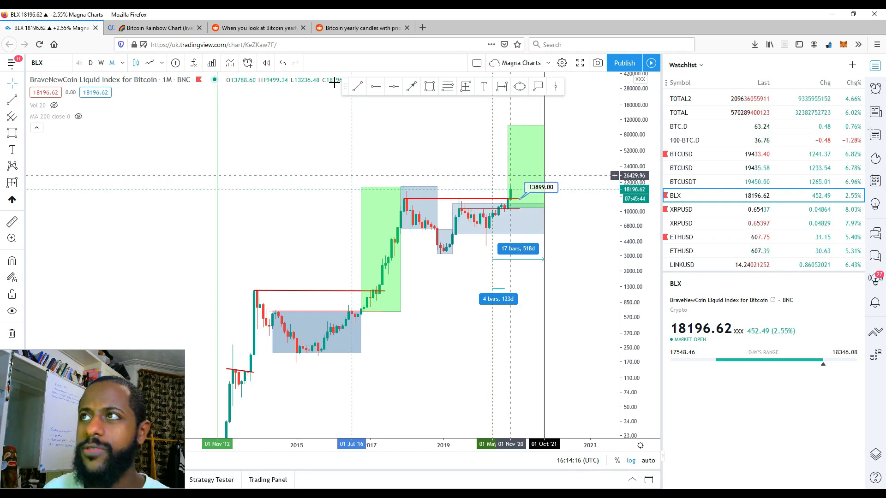
Switch to the Blockchaincenter Bitcoin Rainbow Chart and bring the log-scale chart into view
left_click(157, 28)
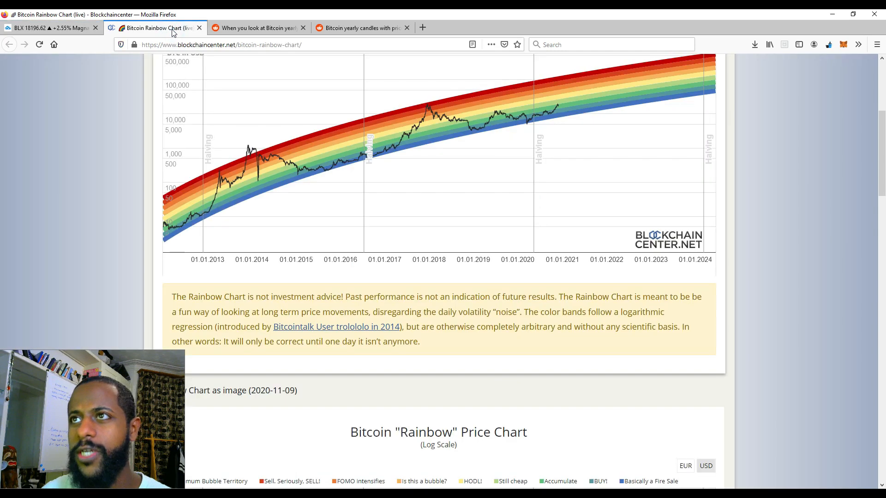
scroll("up", 3)
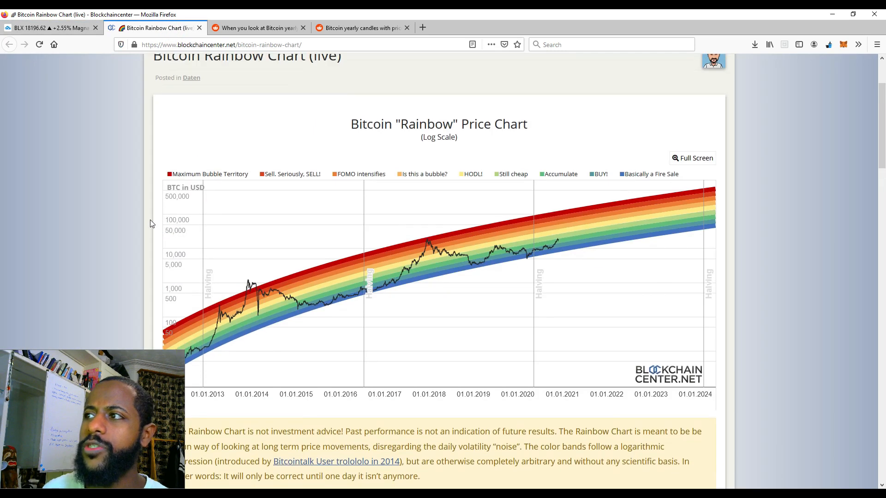
scroll("down", 3)
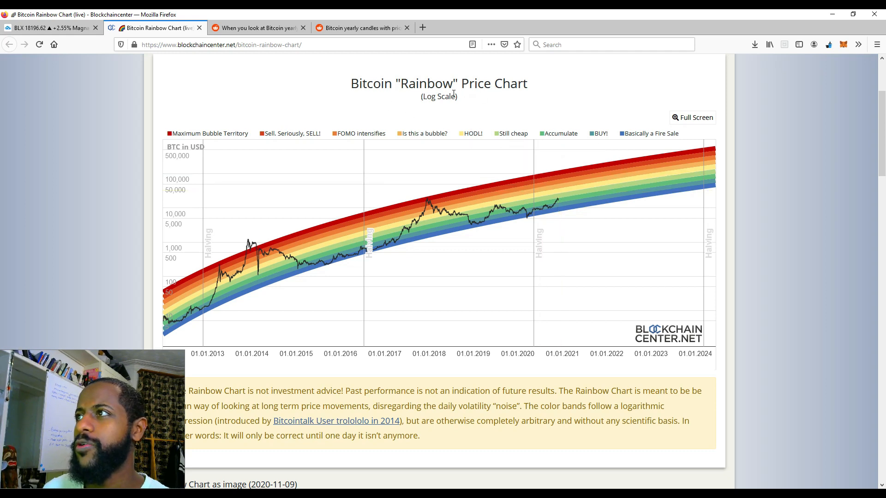
mouse_move(548, 194)
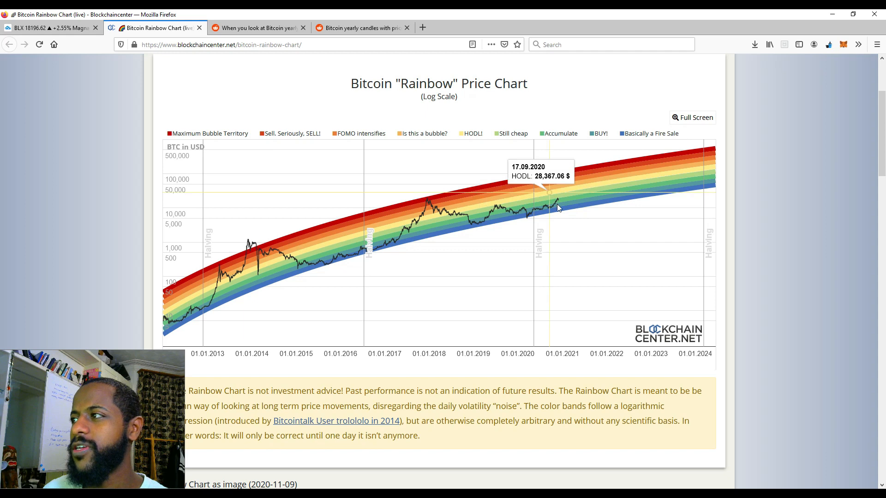
mouse_move(540, 202)
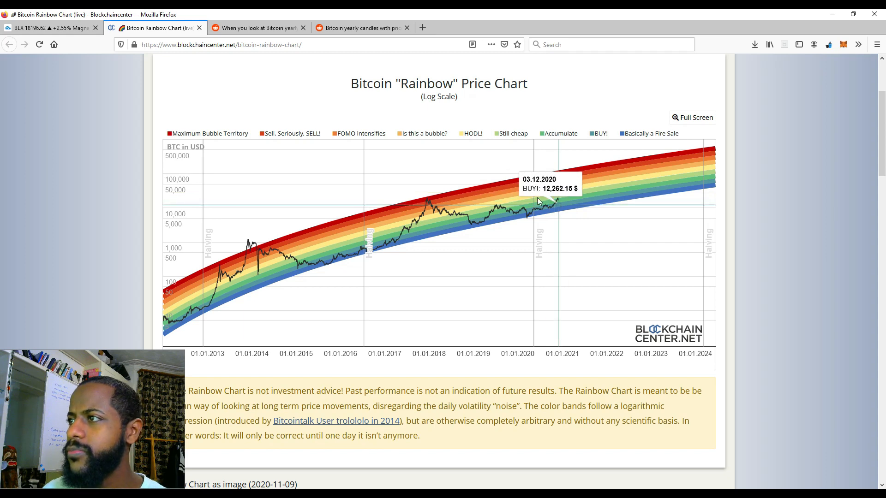
mouse_move(250, 254)
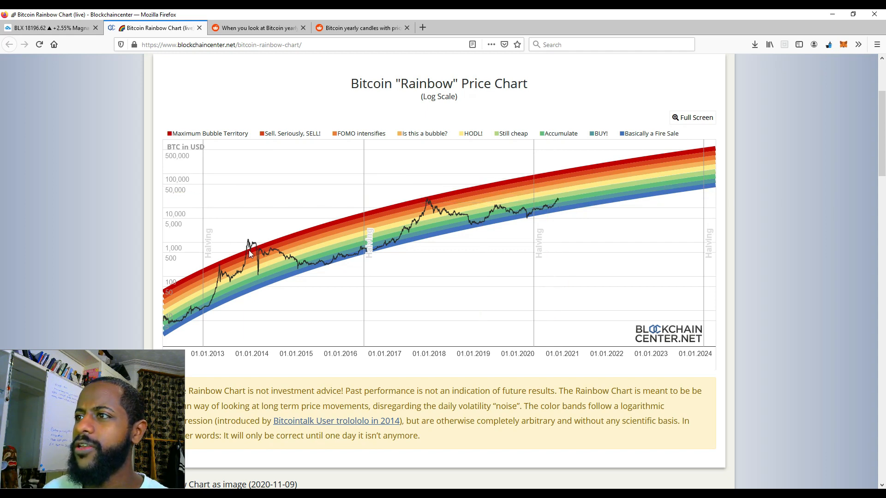
mouse_move(322, 233)
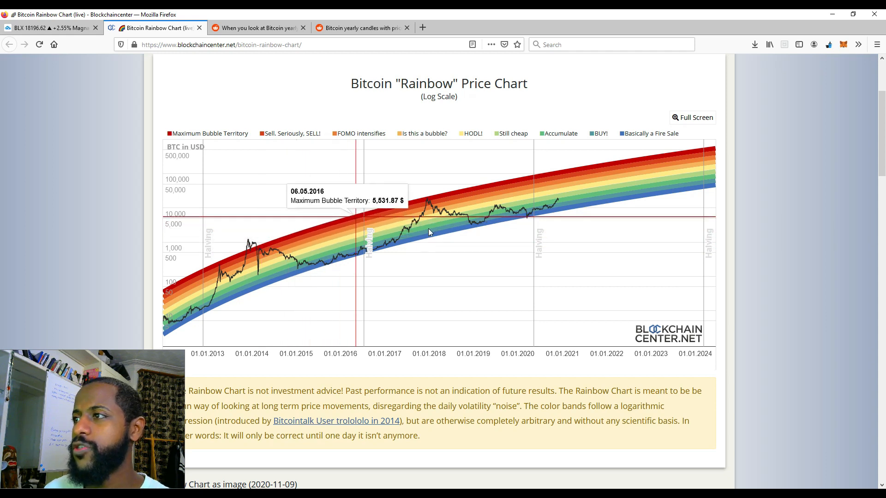
mouse_move(473, 229)
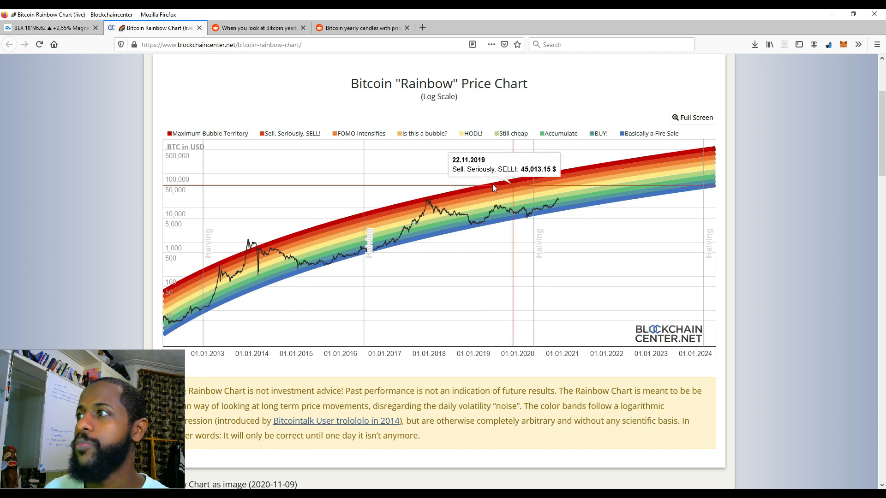
mouse_move(500, 220)
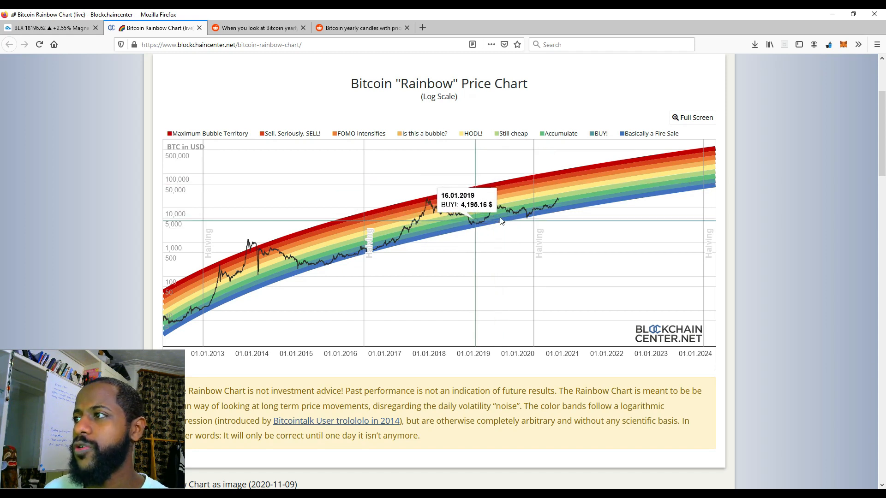
mouse_move(566, 194)
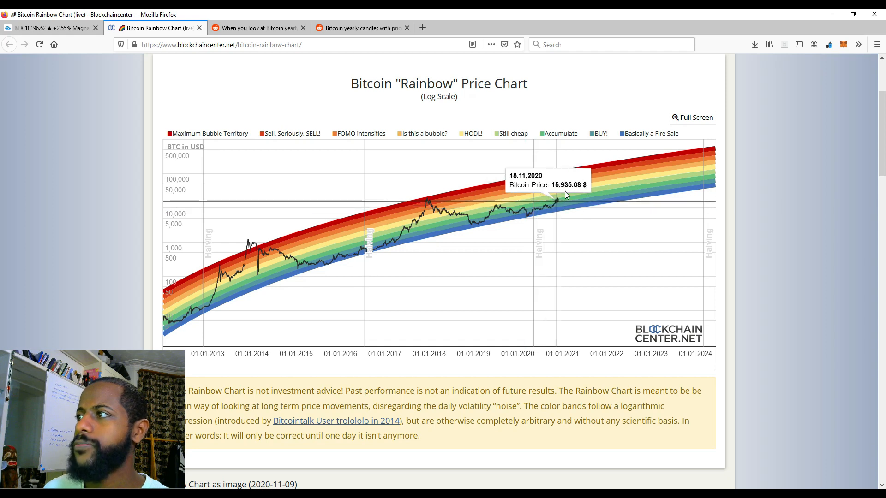
mouse_move(525, 216)
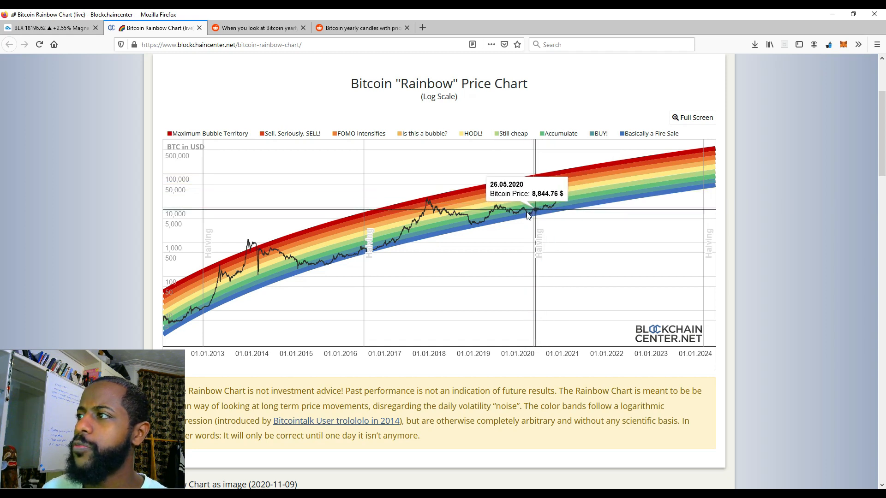
mouse_move(529, 220)
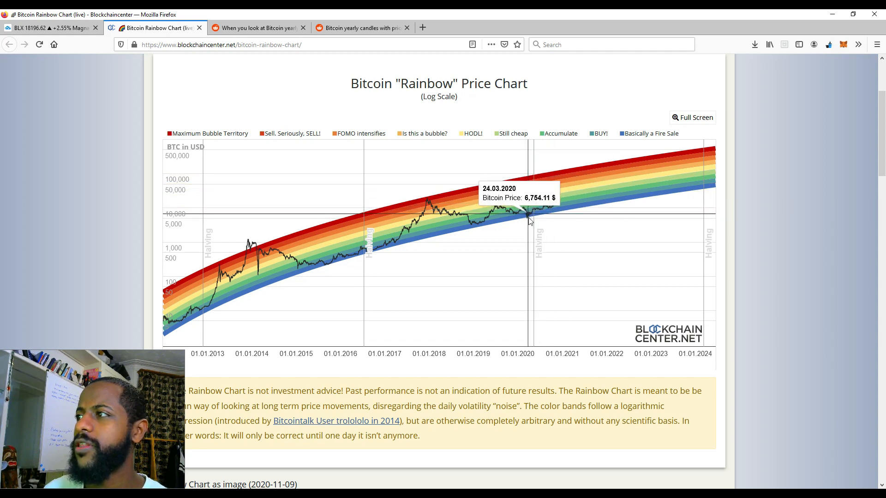
mouse_move(476, 228)
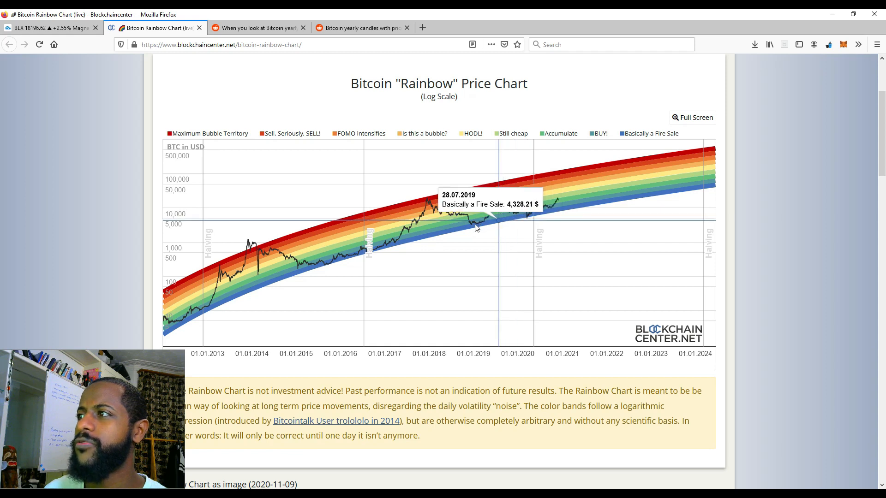
mouse_move(511, 220)
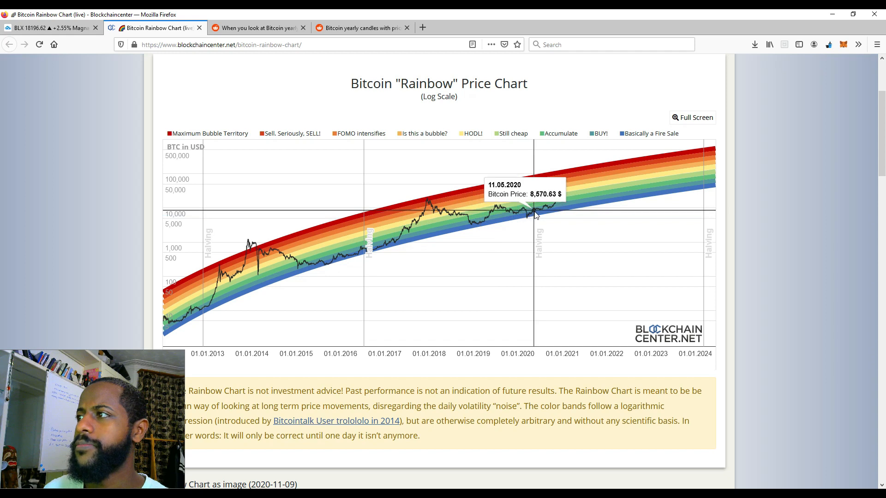
mouse_move(551, 213)
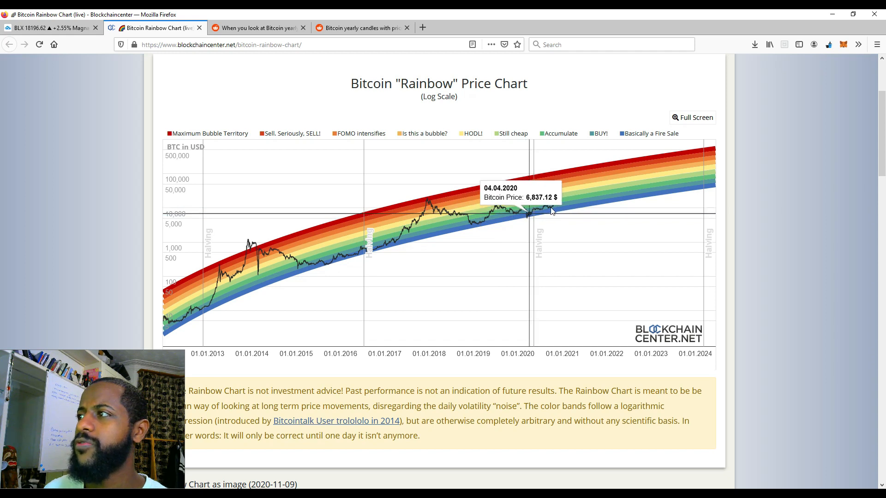
mouse_move(563, 200)
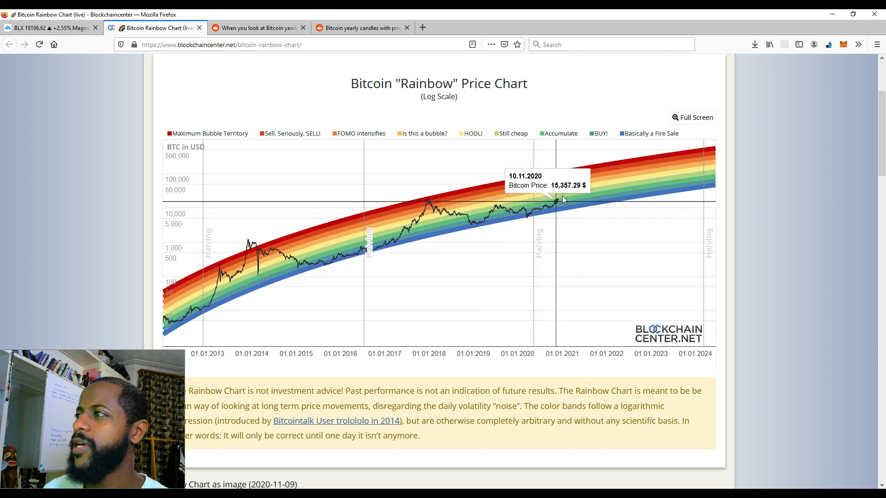
mouse_move(560, 203)
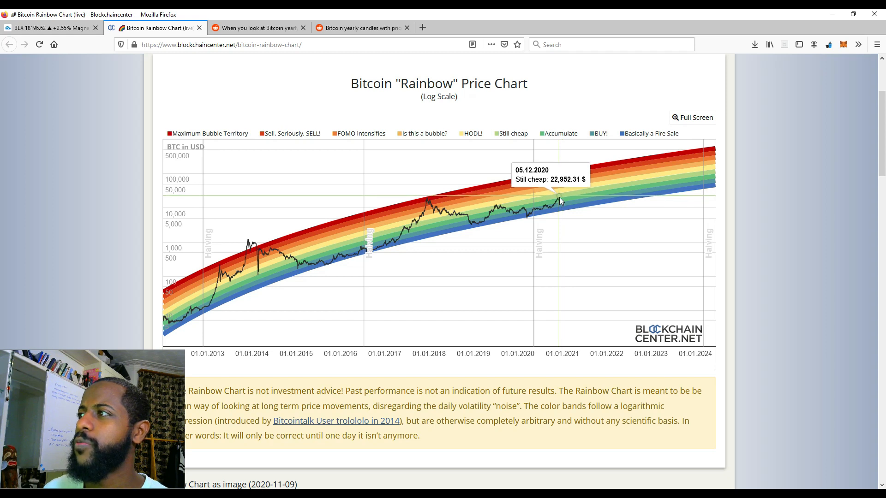
mouse_move(560, 189)
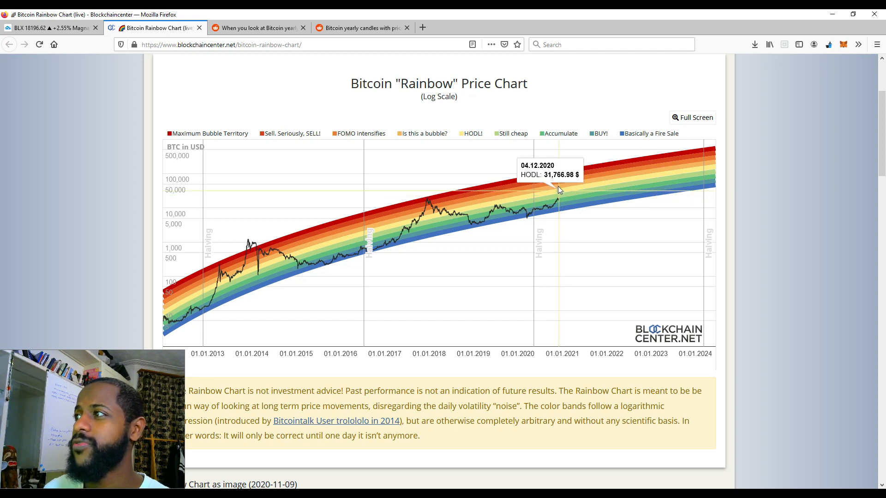
mouse_move(558, 176)
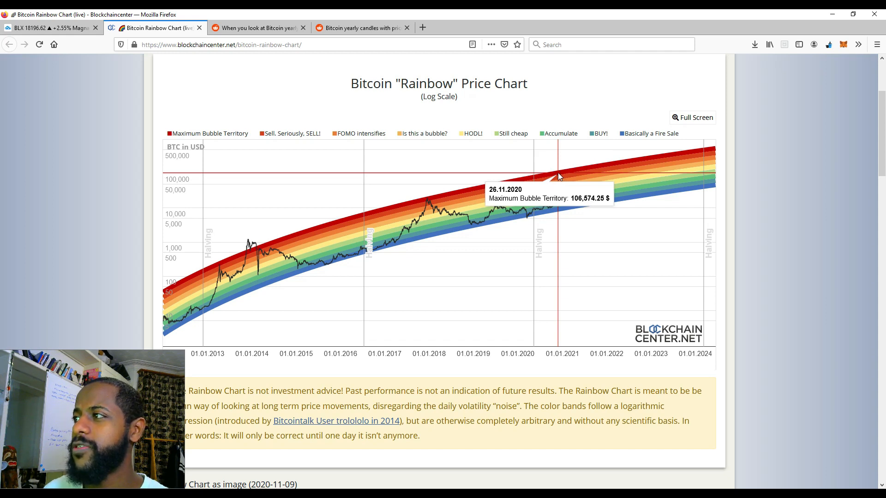
mouse_move(559, 194)
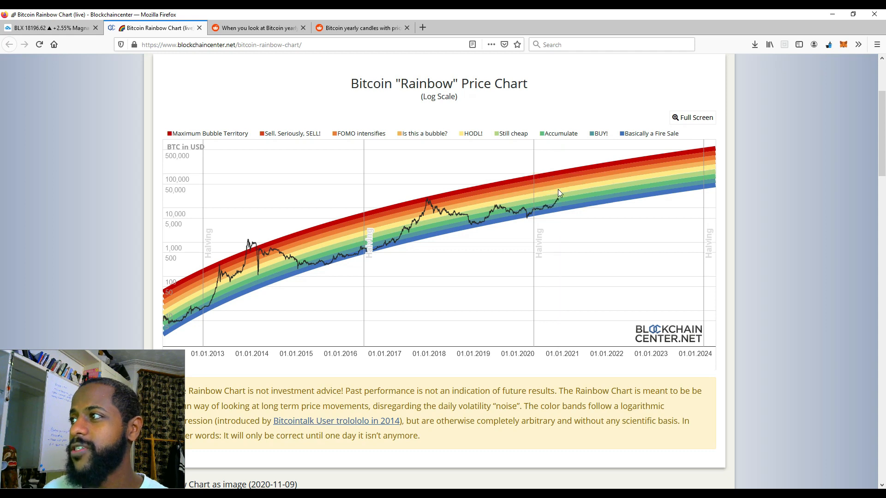
mouse_move(559, 198)
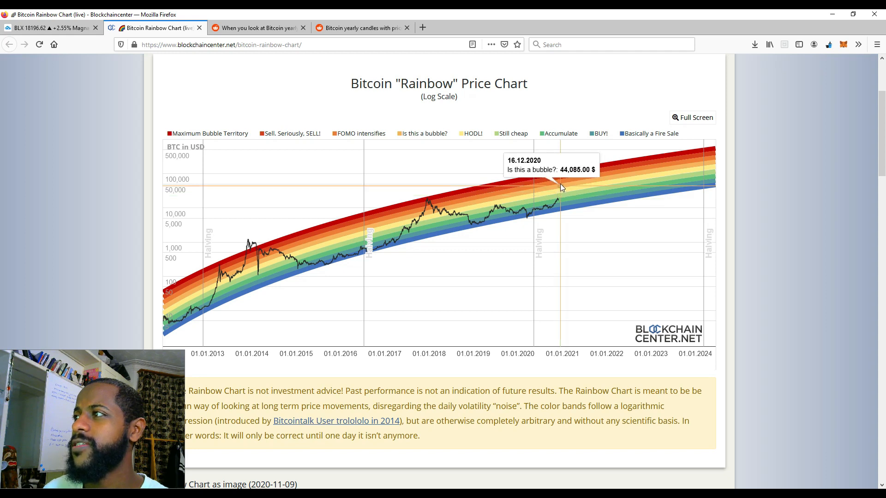
mouse_move(561, 188)
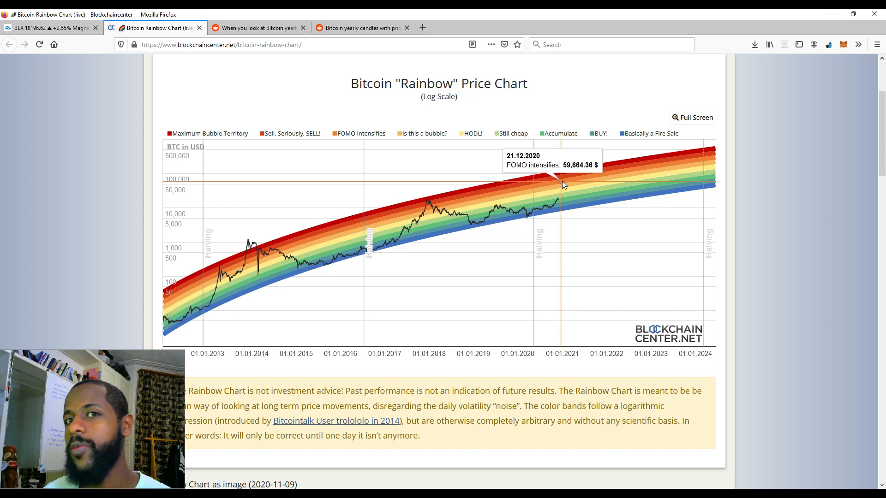
mouse_move(565, 178)
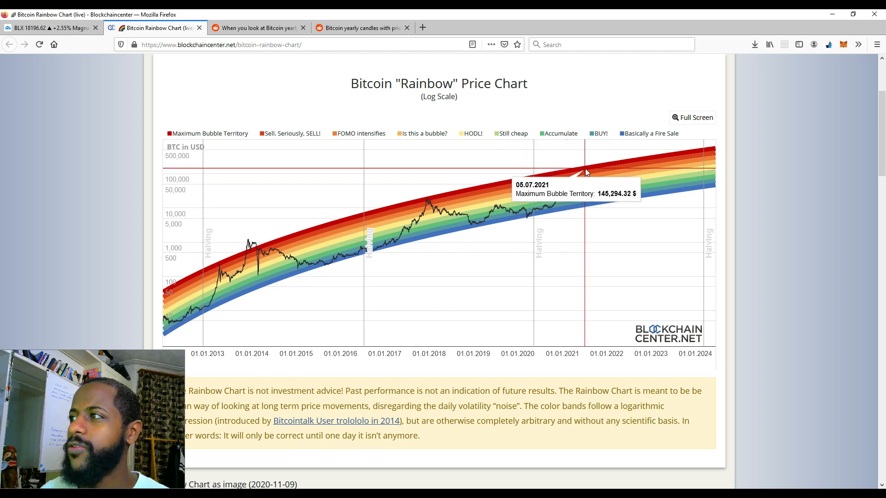
mouse_move(578, 175)
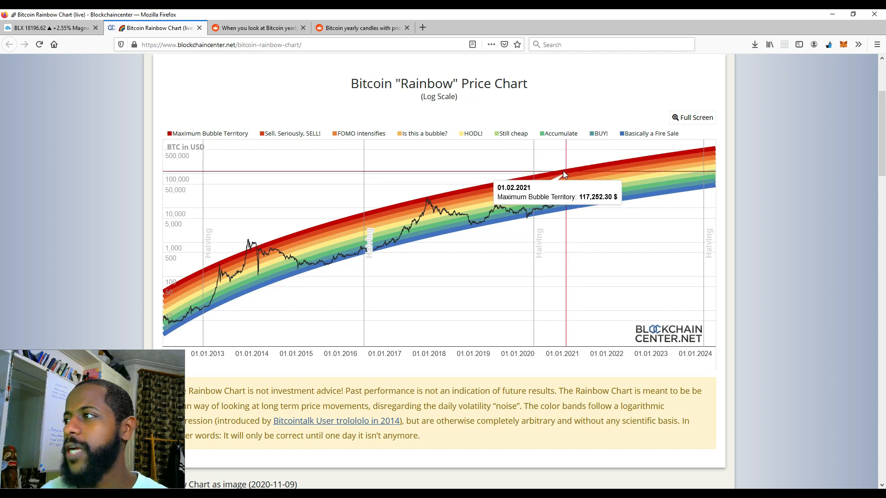
mouse_move(559, 204)
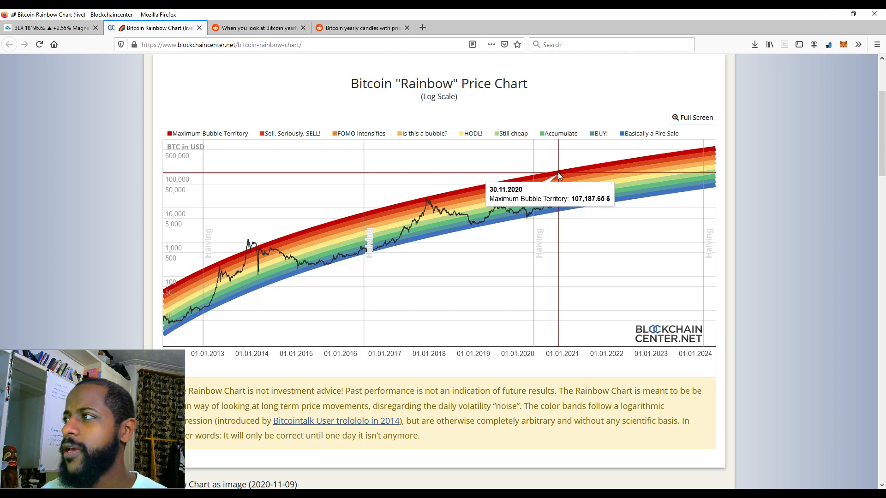
mouse_move(556, 178)
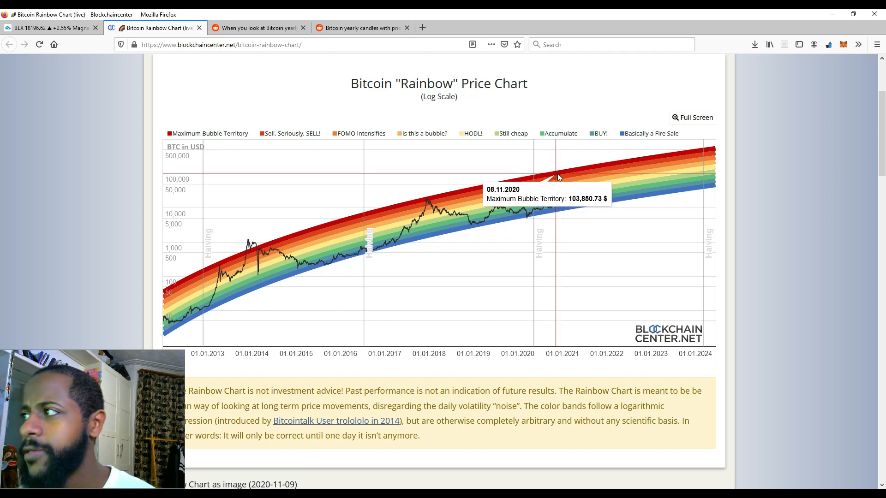
mouse_move(570, 174)
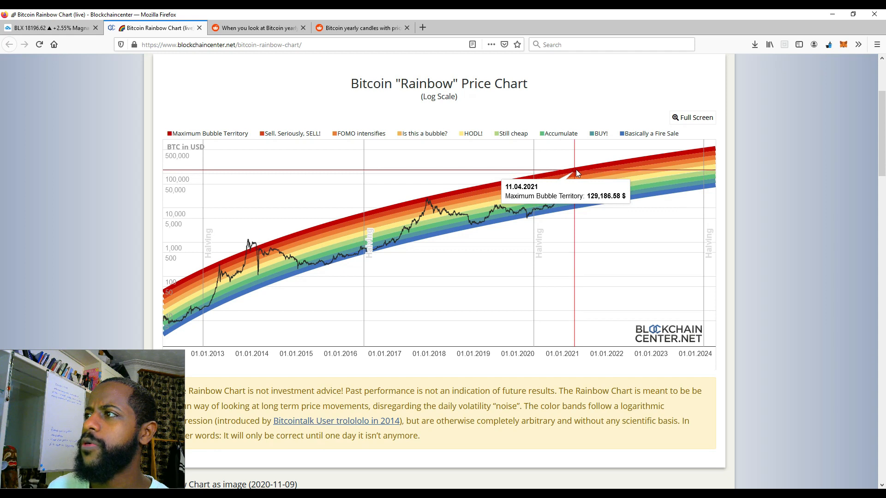
mouse_move(585, 170)
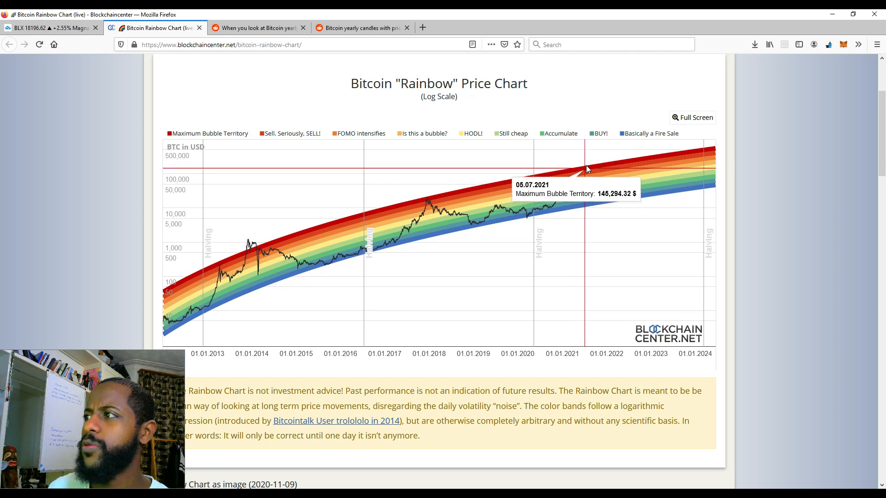
mouse_move(589, 167)
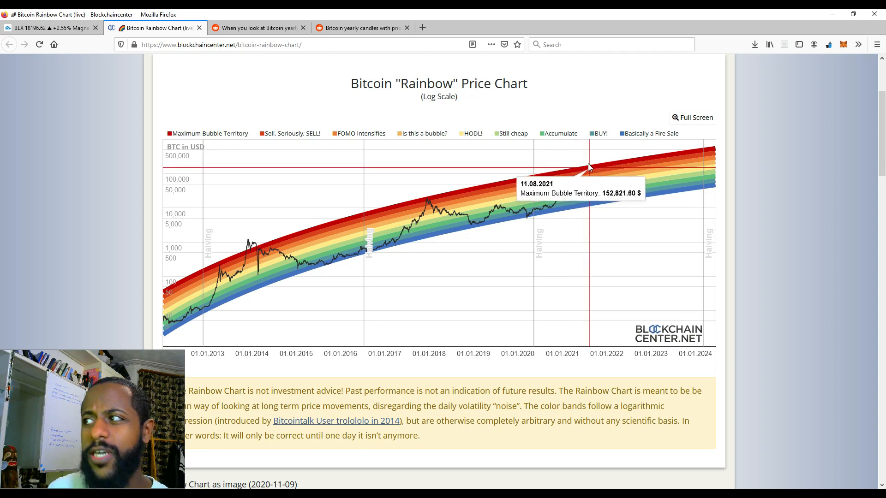
mouse_move(603, 168)
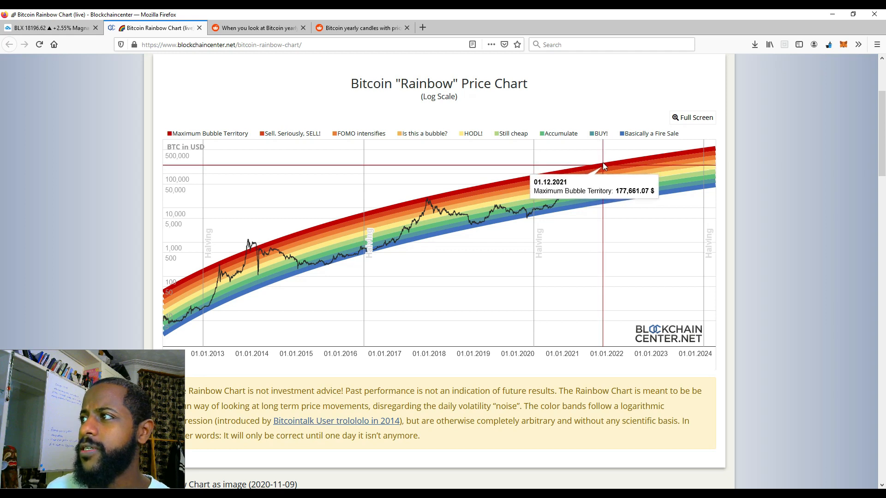
mouse_move(604, 167)
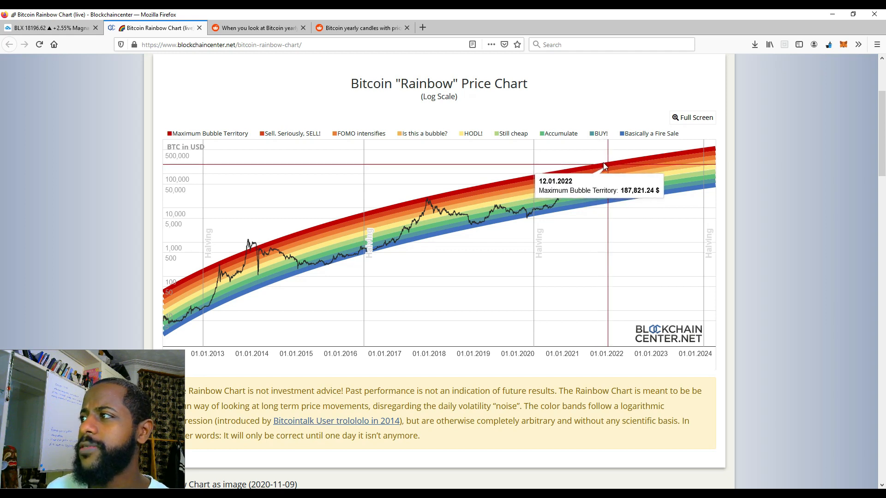
mouse_move(585, 173)
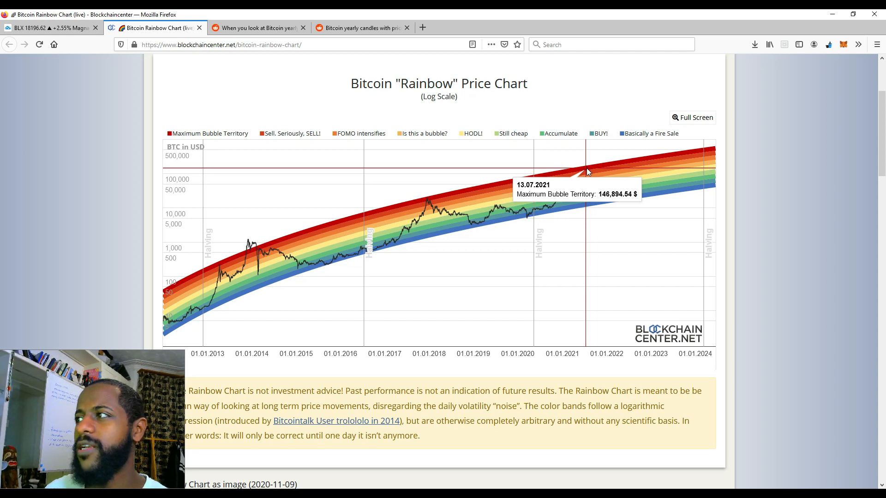
mouse_move(575, 176)
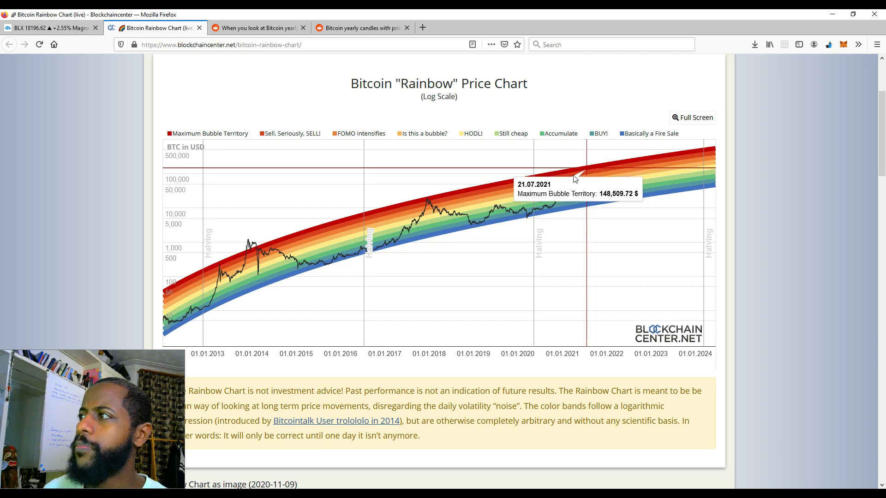
mouse_move(575, 173)
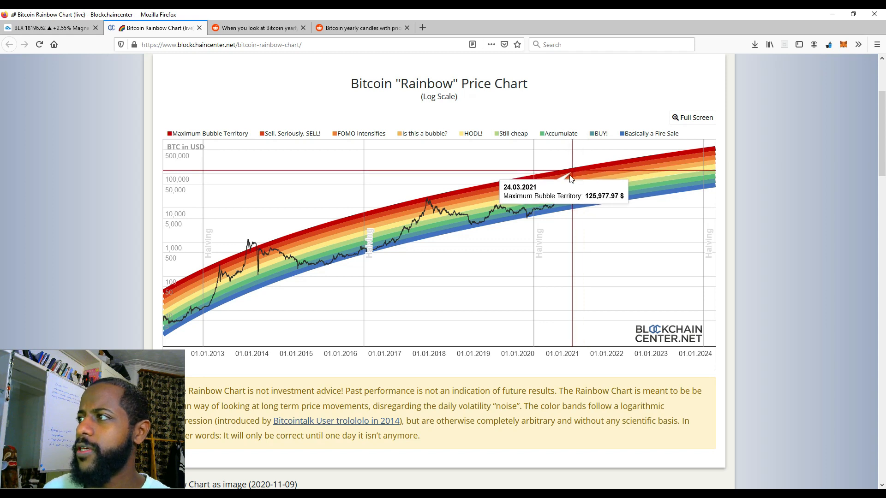
mouse_move(573, 178)
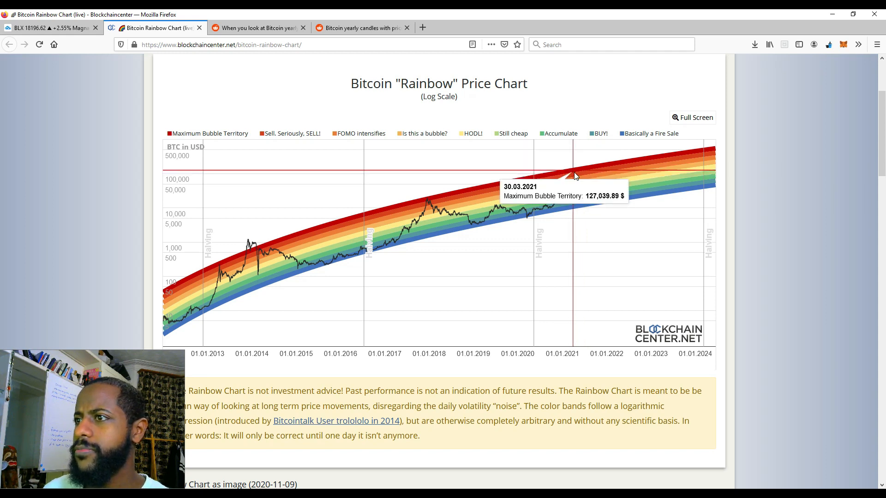
mouse_move(569, 160)
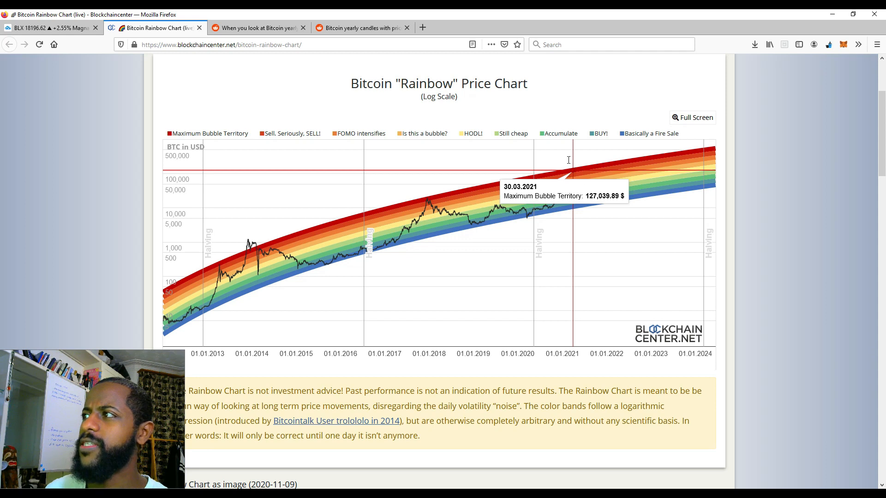
mouse_move(537, 219)
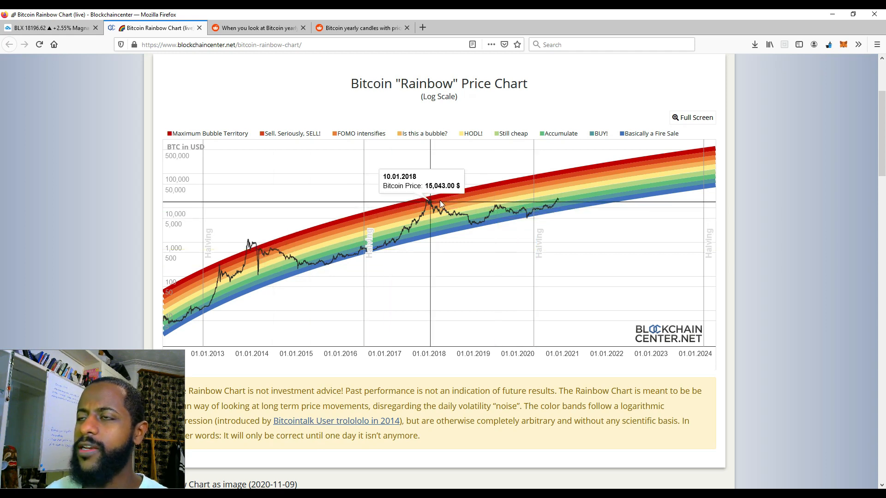
mouse_move(440, 202)
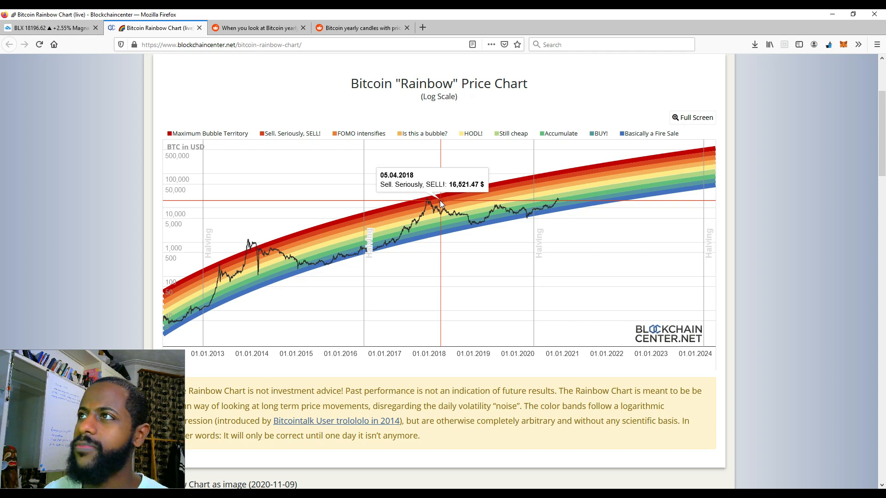
Switch to the Reddit 'When you look at Bitcoin yearly candles' post
left_click(257, 28)
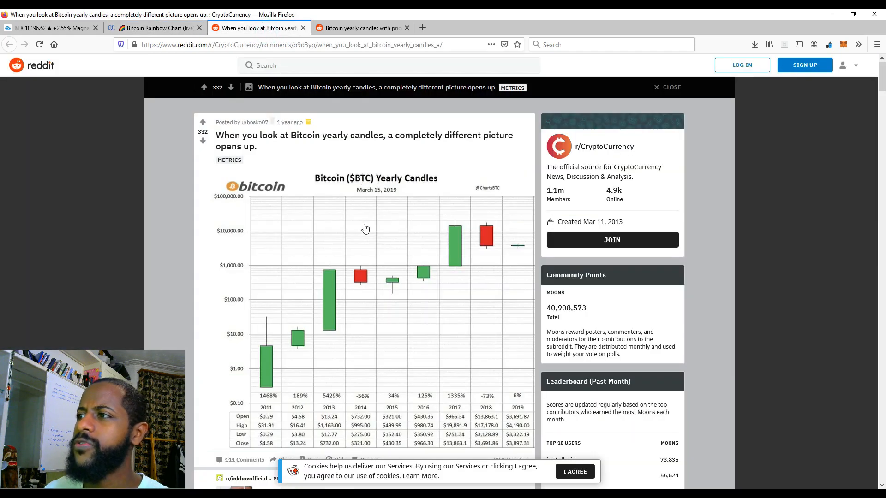
mouse_move(399, 285)
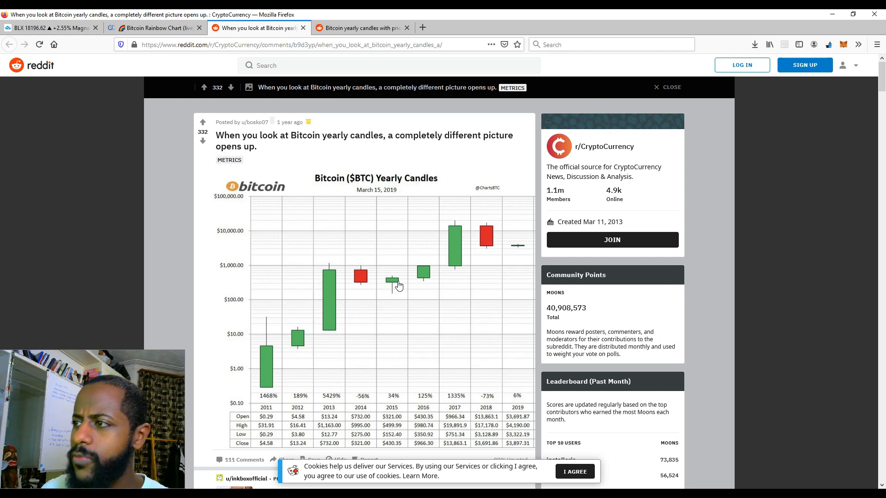
mouse_move(371, 276)
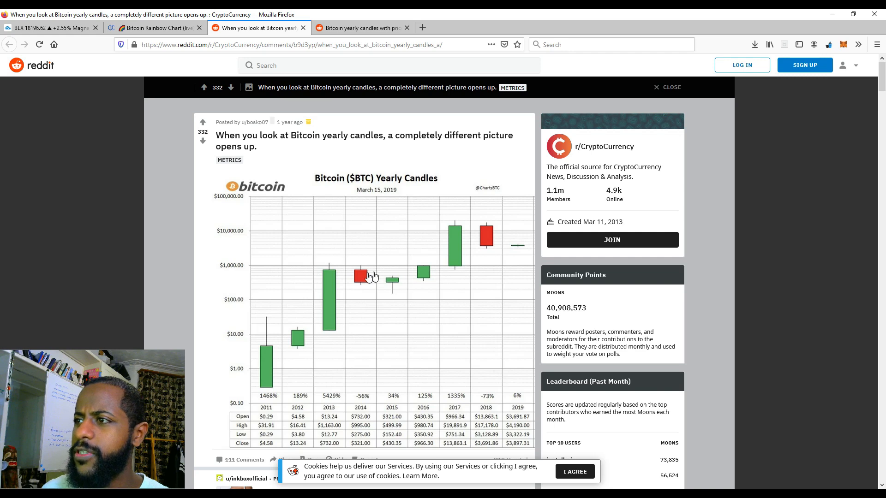
mouse_move(338, 273)
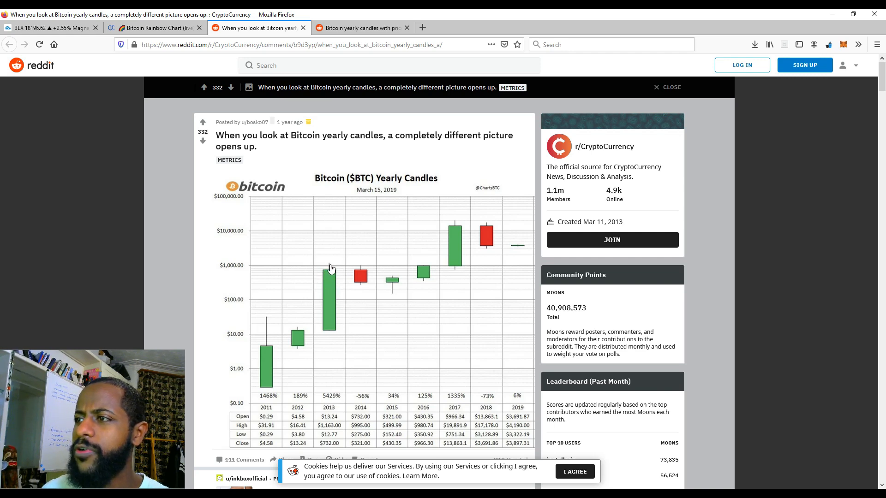
mouse_move(417, 289)
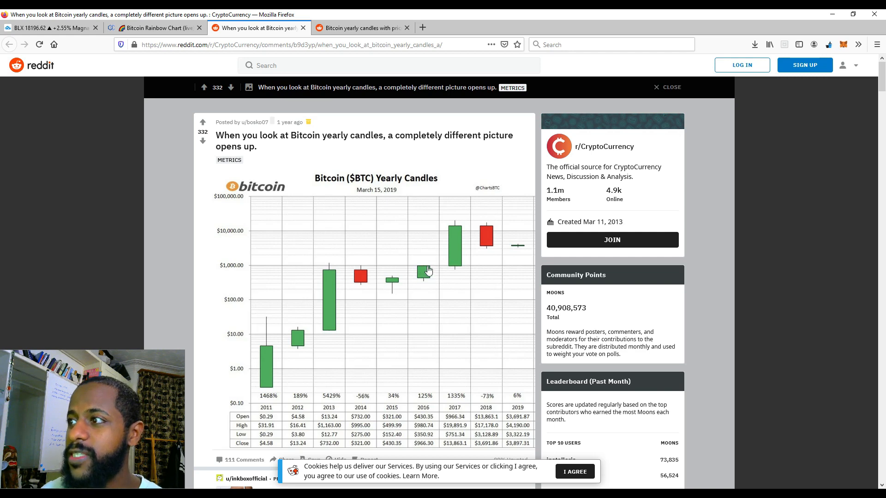
mouse_move(454, 228)
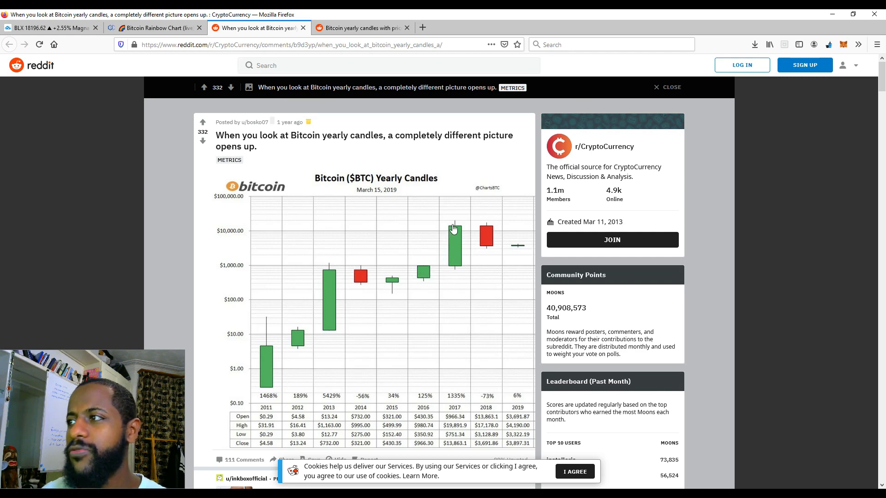
mouse_move(452, 238)
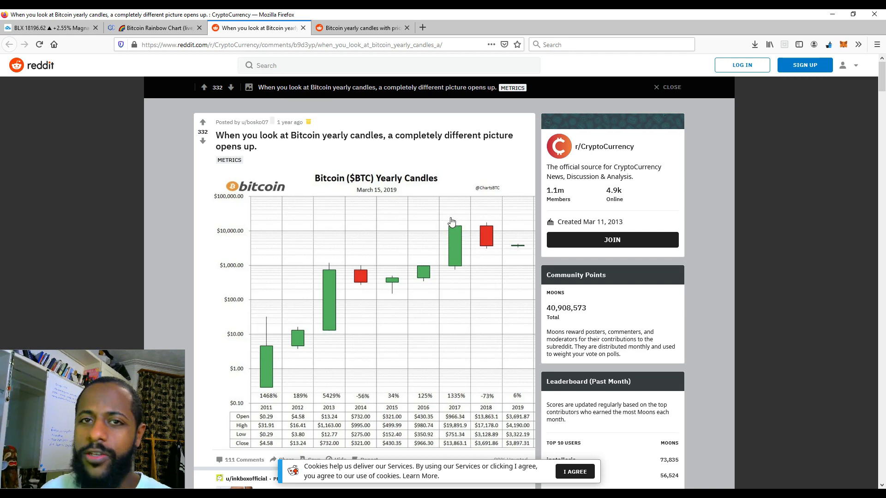
mouse_move(461, 226)
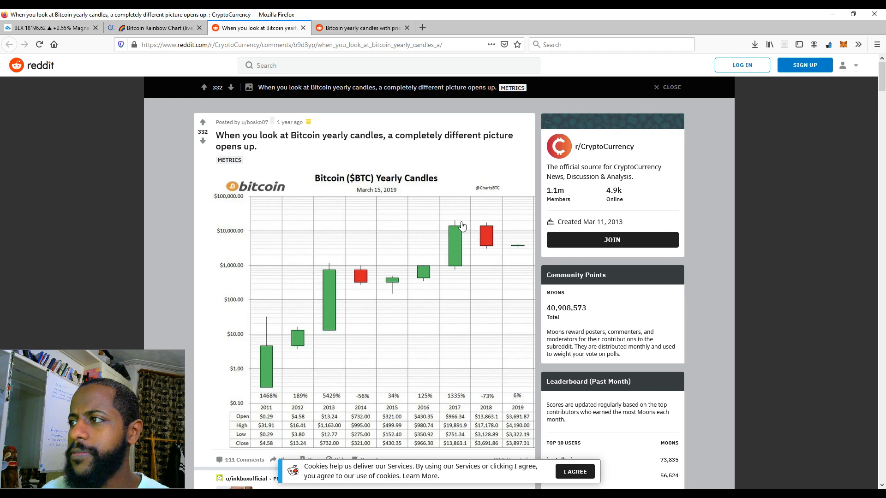
mouse_move(403, 281)
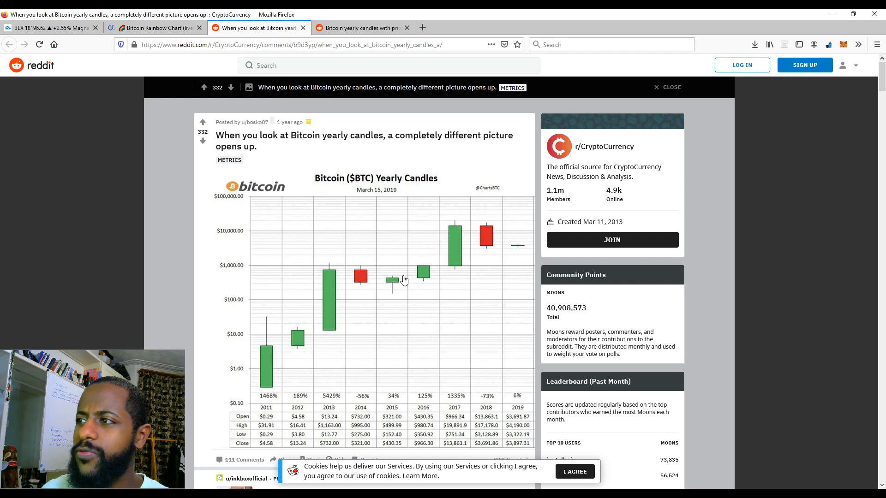
mouse_move(389, 287)
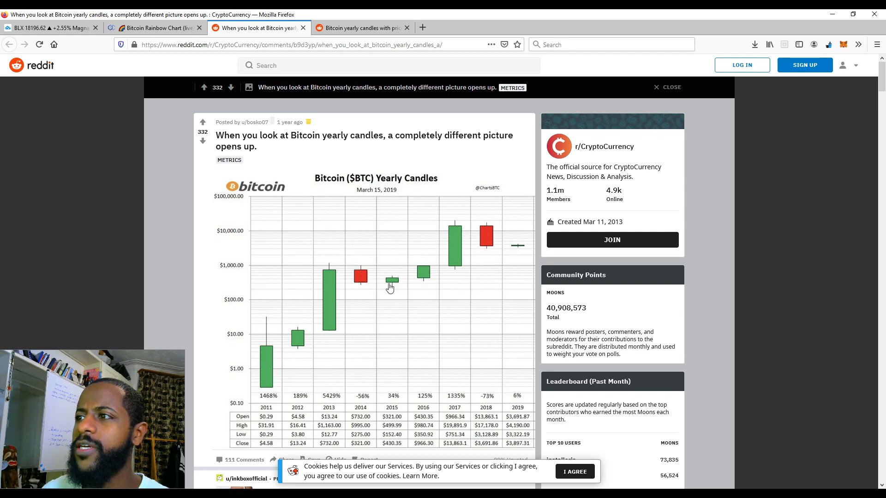
mouse_move(428, 272)
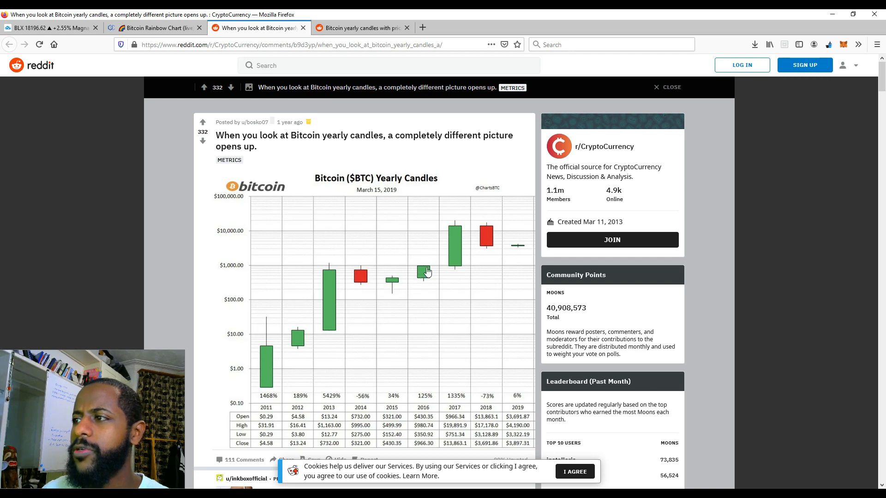
mouse_move(417, 276)
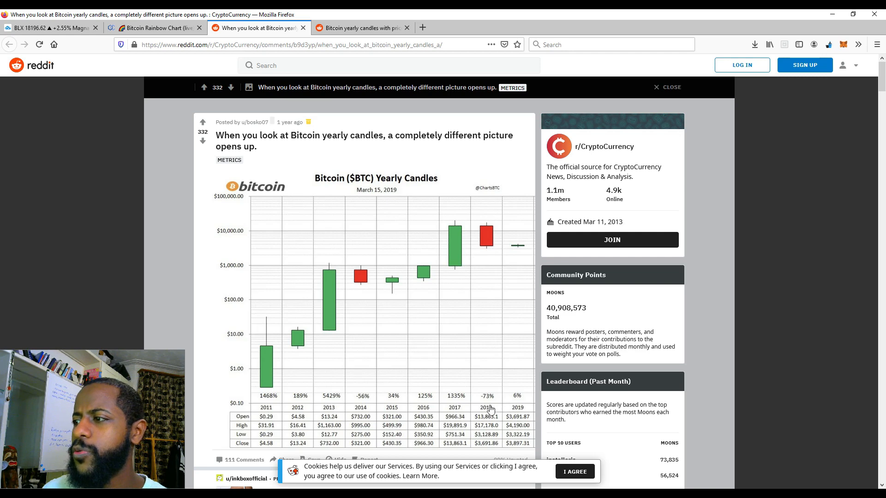
mouse_move(506, 279)
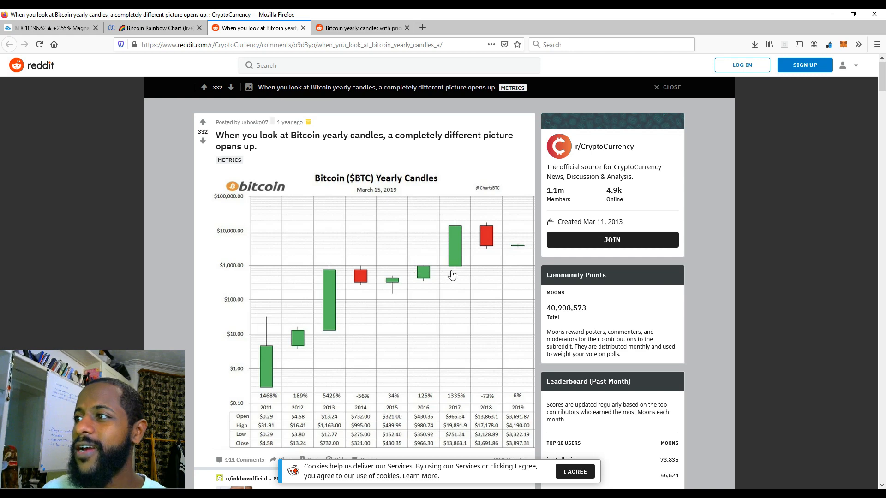
mouse_move(593, 187)
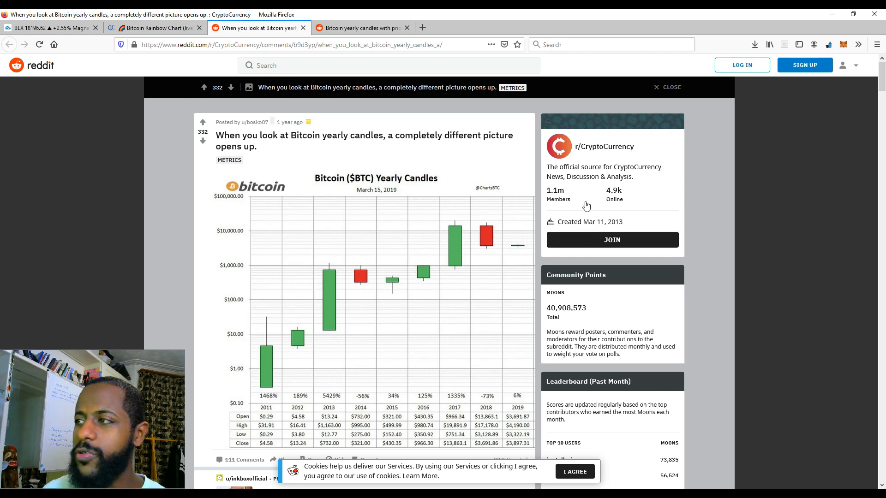
mouse_move(518, 248)
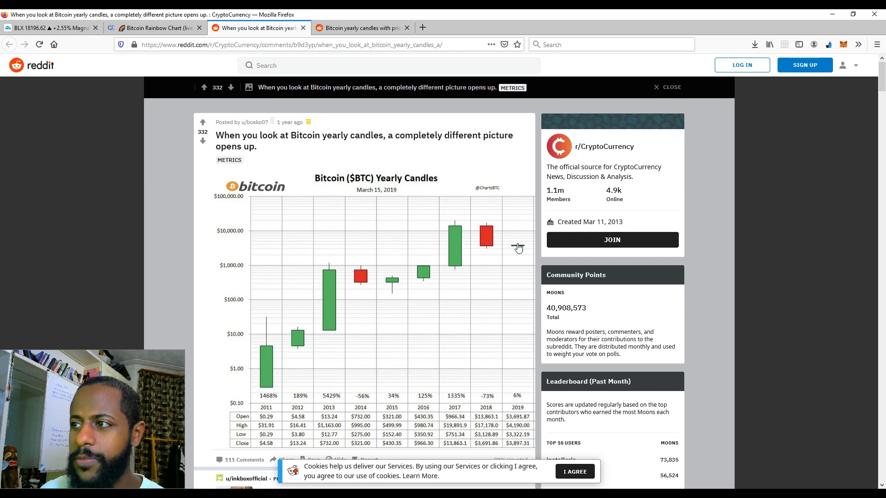
mouse_move(373, 293)
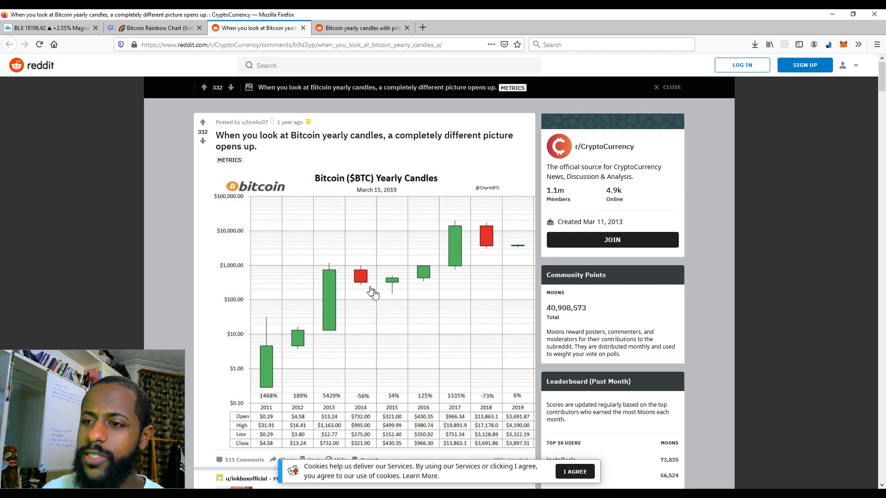
mouse_move(431, 277)
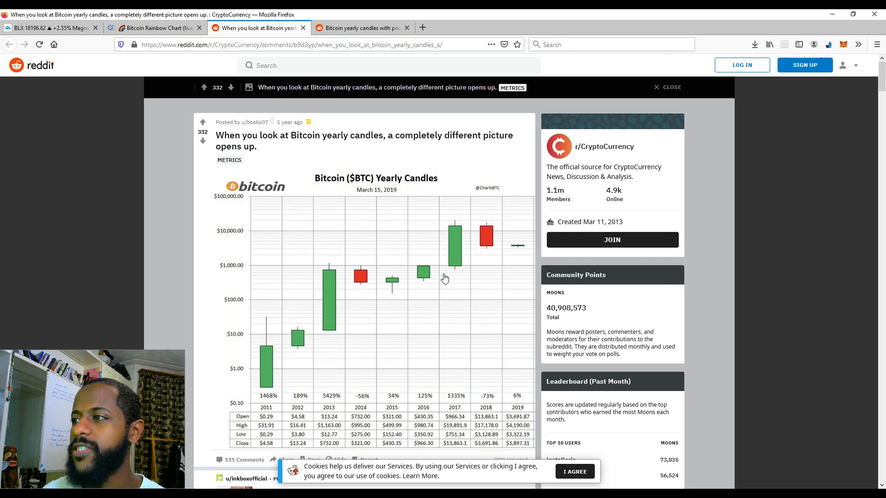
mouse_move(444, 268)
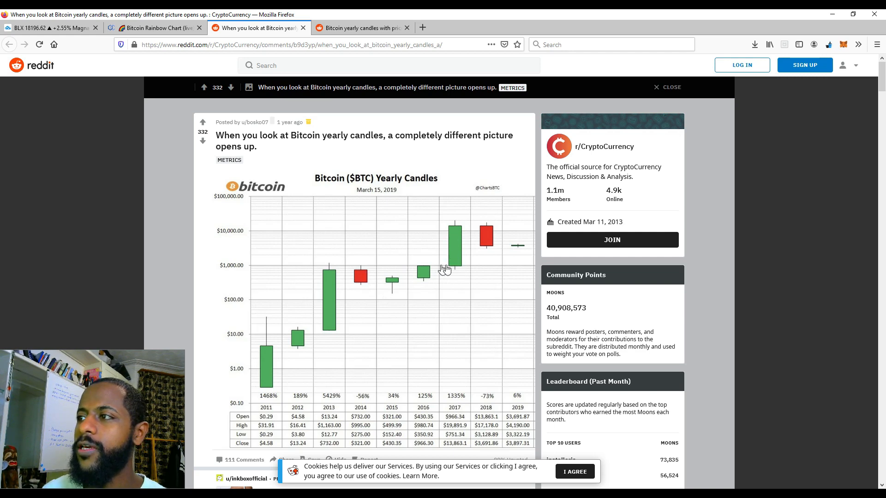
mouse_move(433, 269)
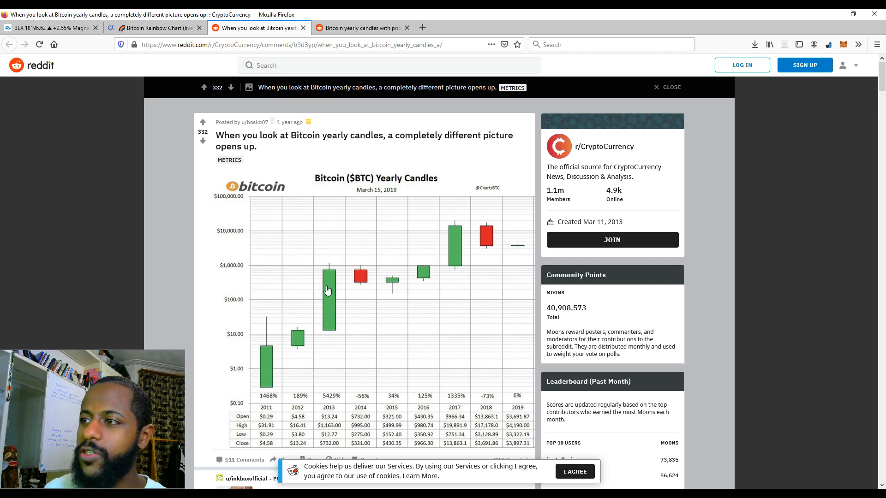
mouse_move(336, 279)
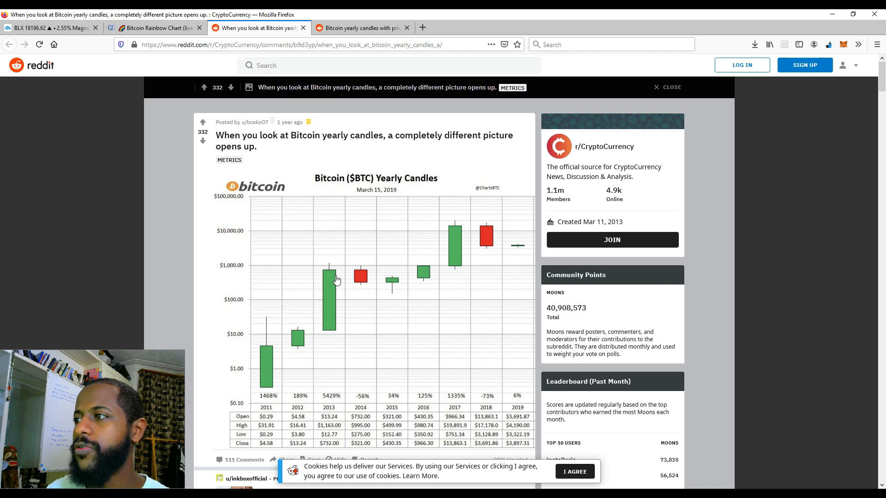
mouse_move(422, 282)
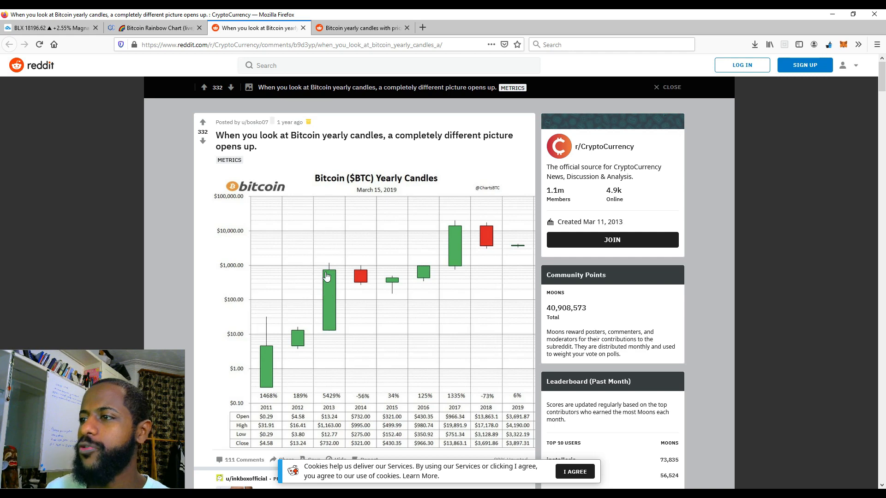
mouse_move(363, 286)
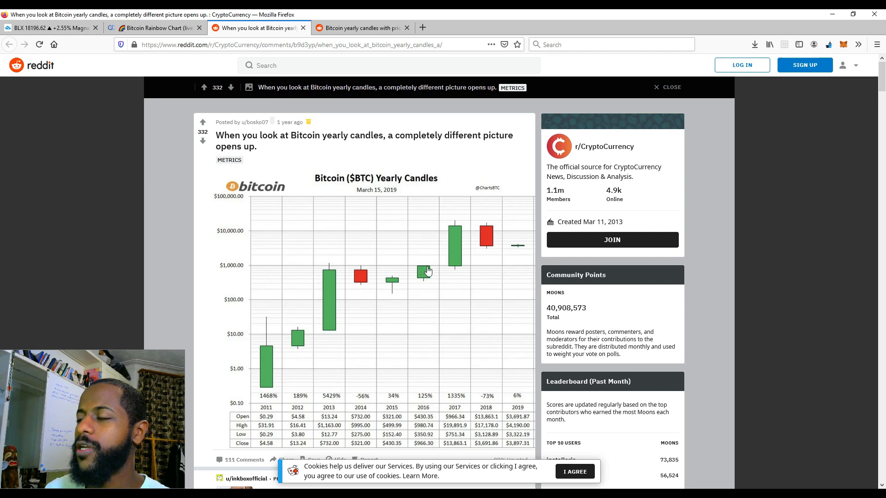
mouse_move(459, 268)
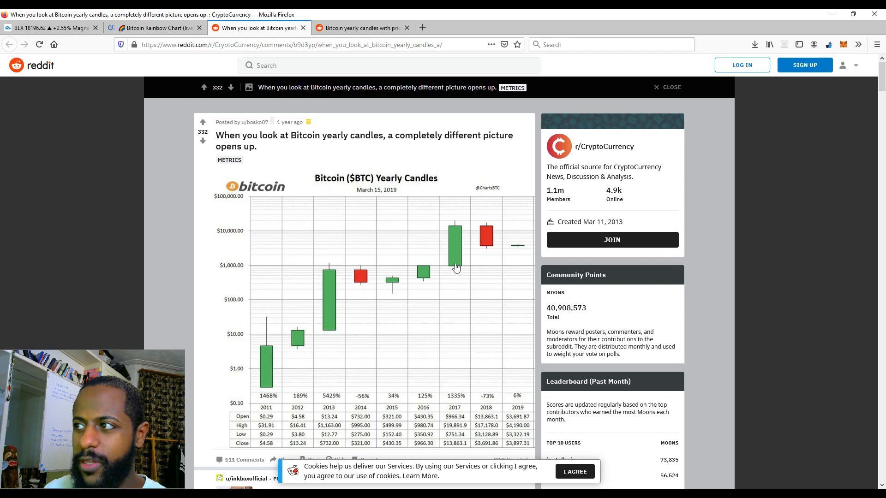
mouse_move(457, 230)
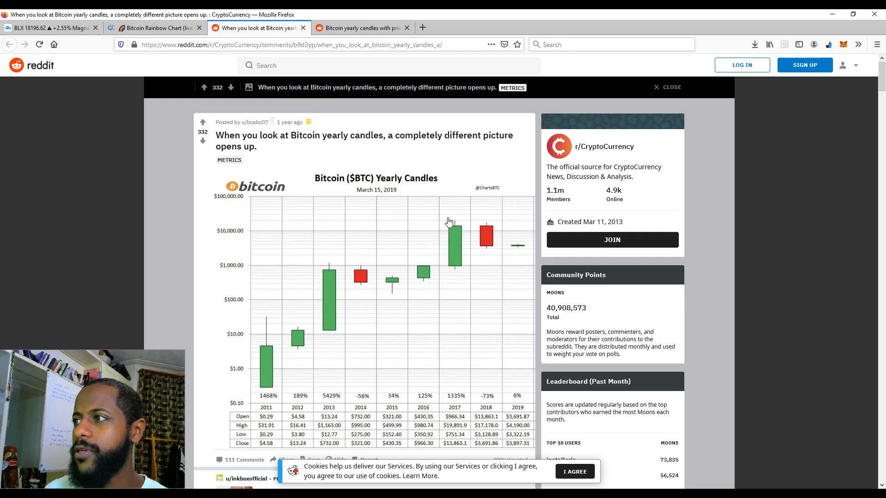
mouse_move(462, 228)
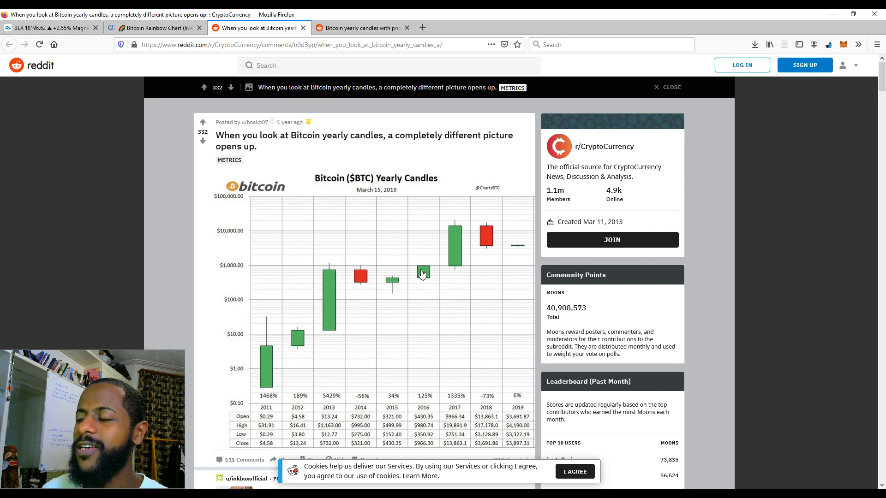
mouse_move(424, 271)
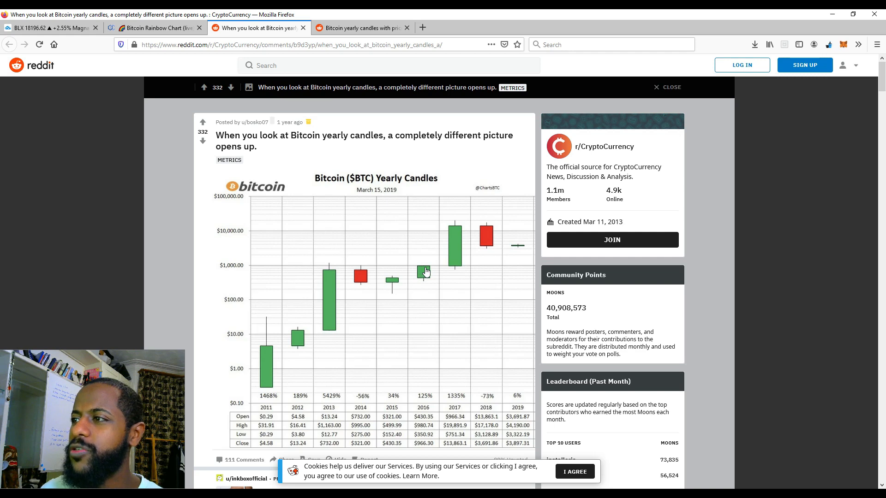
mouse_move(459, 223)
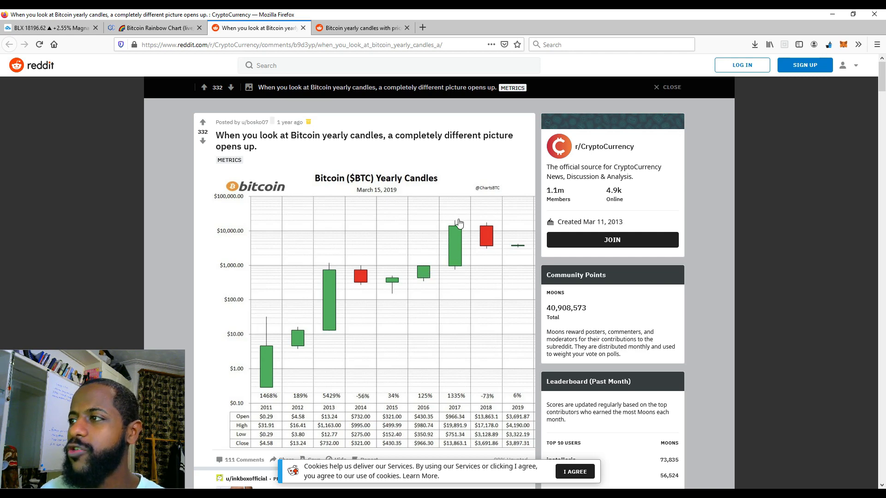
mouse_move(452, 220)
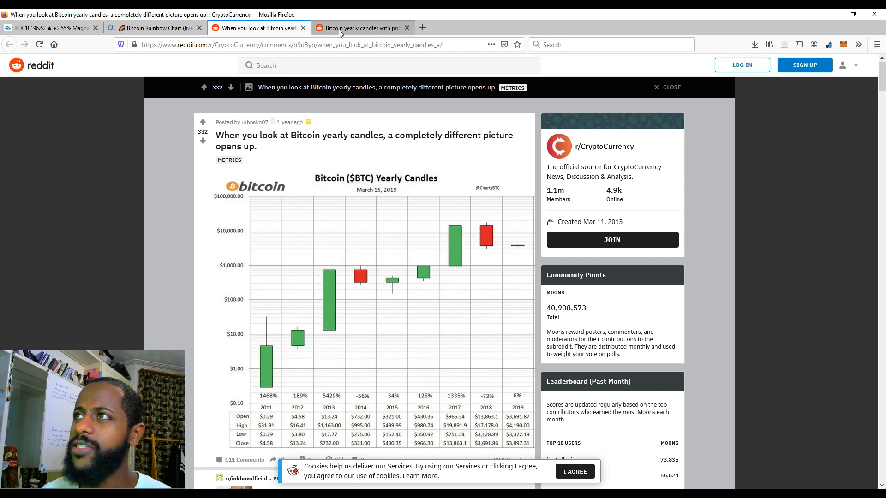
left_click(155, 27)
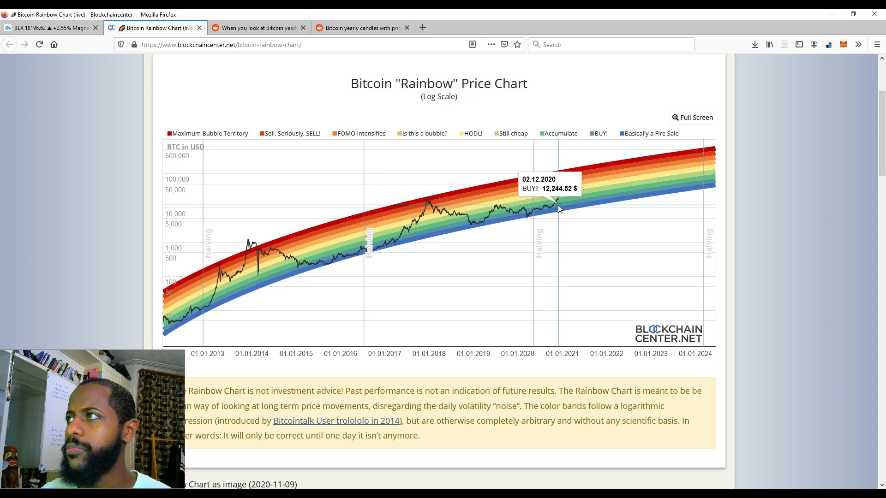
mouse_move(558, 202)
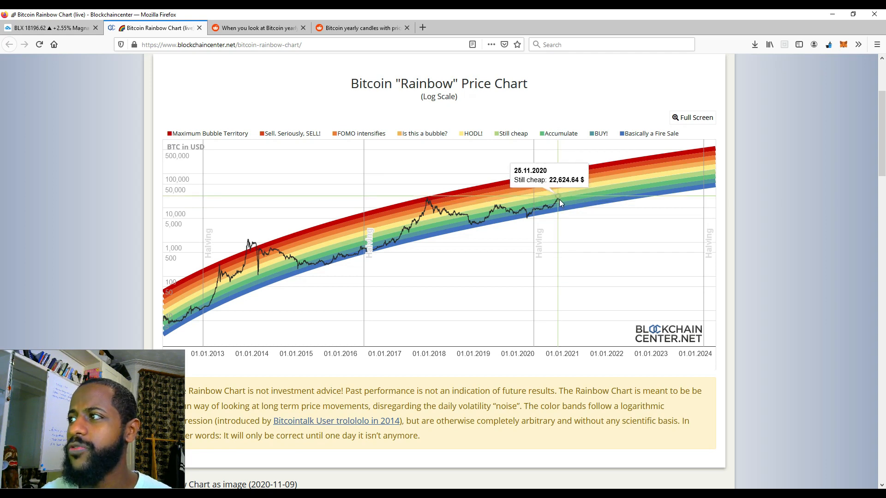
mouse_move(560, 181)
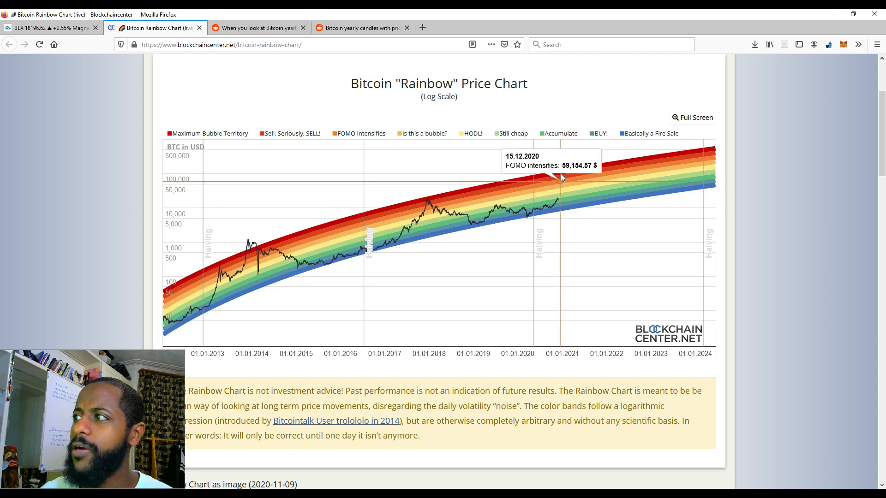